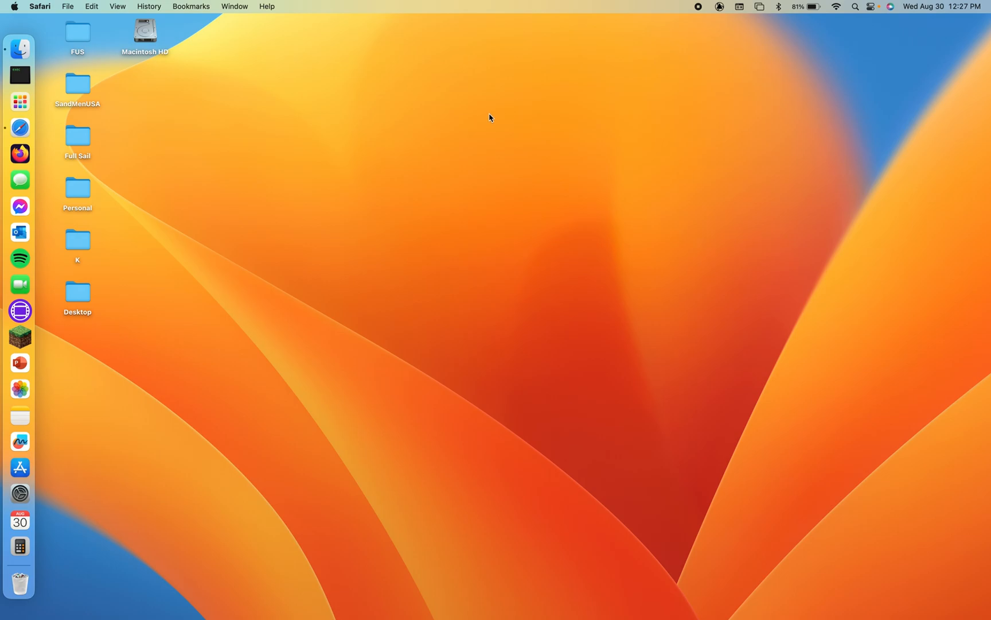
{"action": "mouse_move", "coordinate": [397, 171]}
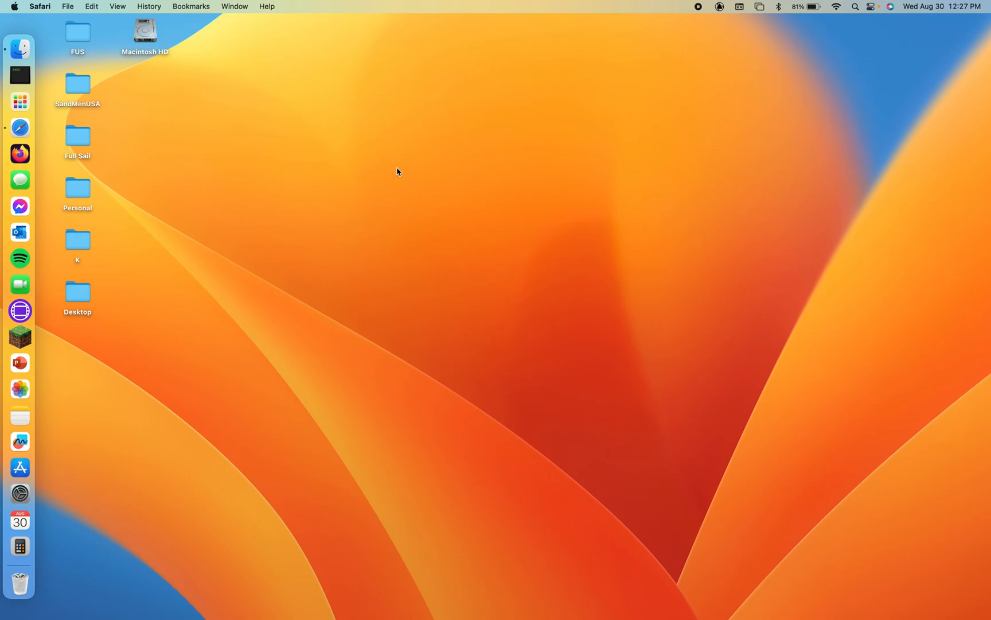
{"action": "mouse_move", "coordinate": [66, 132]}
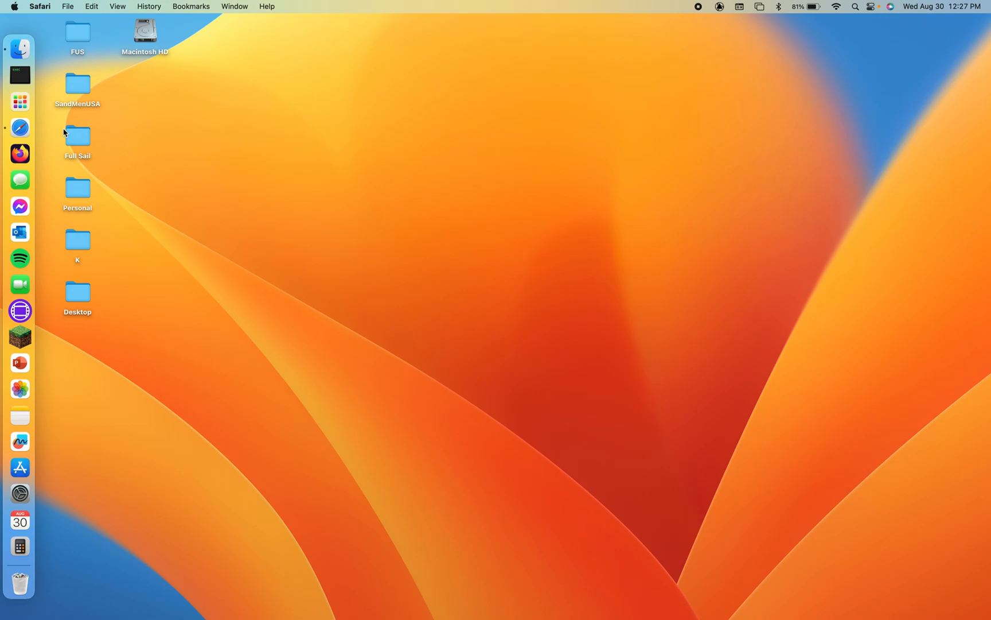
{"action": "mouse_move", "coordinate": [20, 127]}
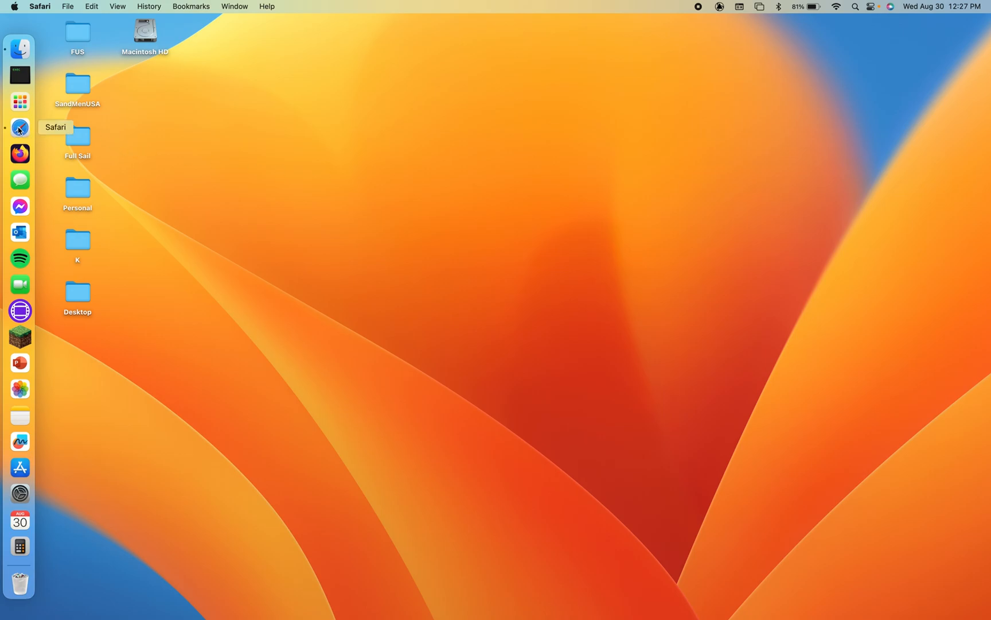
Search for 'Adobe' in Safari and open the Adobe Express page on adobe.com.
{"action": "left_click", "coordinate": [19, 128]}
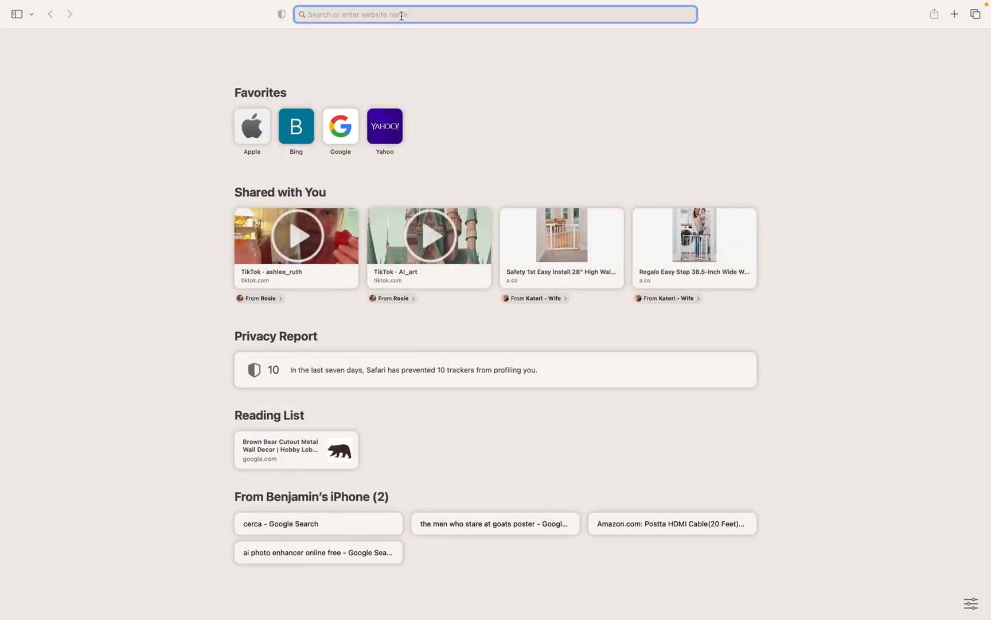
{"action": "type", "text": "Adobe Express"}
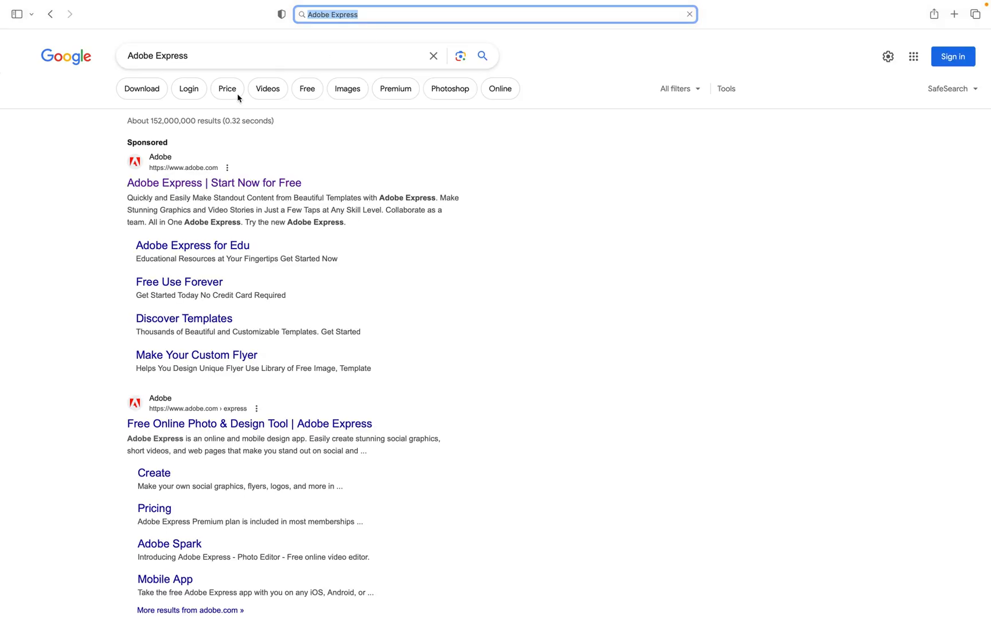
{"action": "left_click", "coordinate": [212, 182]}
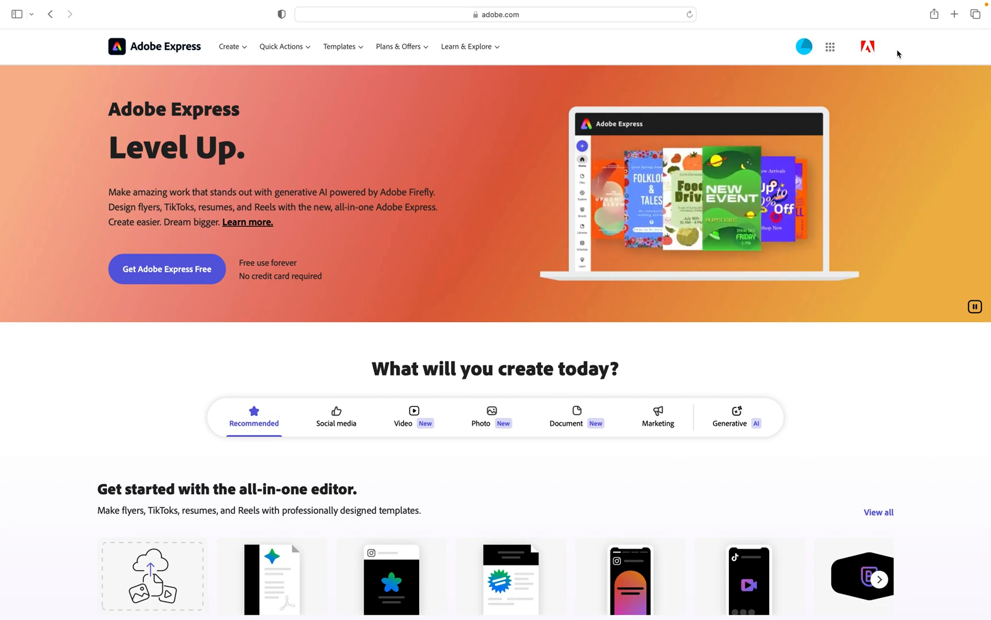
Sign out of the current Adobe Express account and open the Sign up page.
{"action": "left_click", "coordinate": [803, 46]}
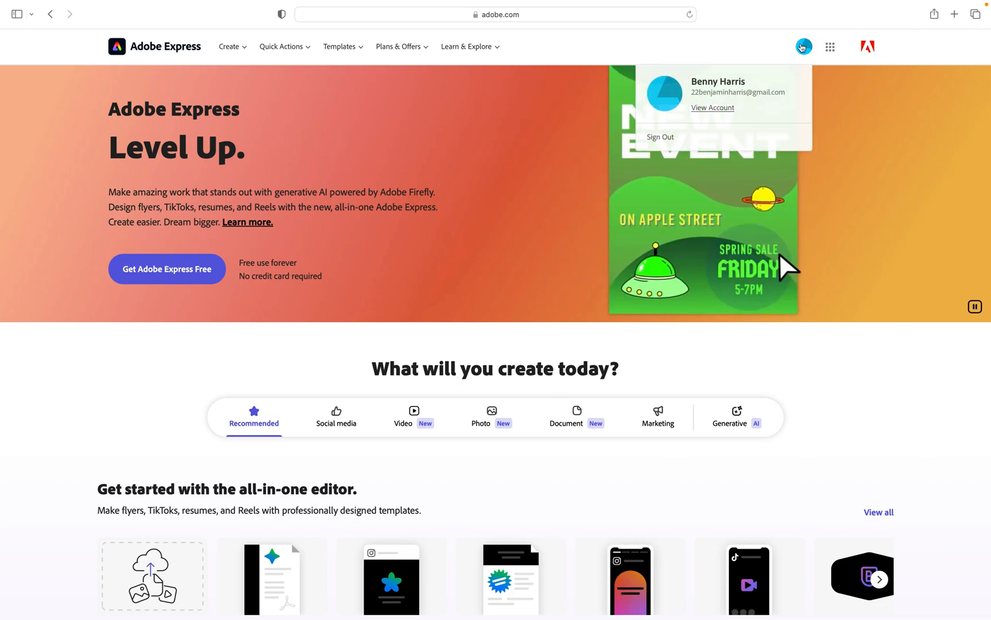
{"action": "scroll", "scroll_direction": "down", "scroll_amount": 3}
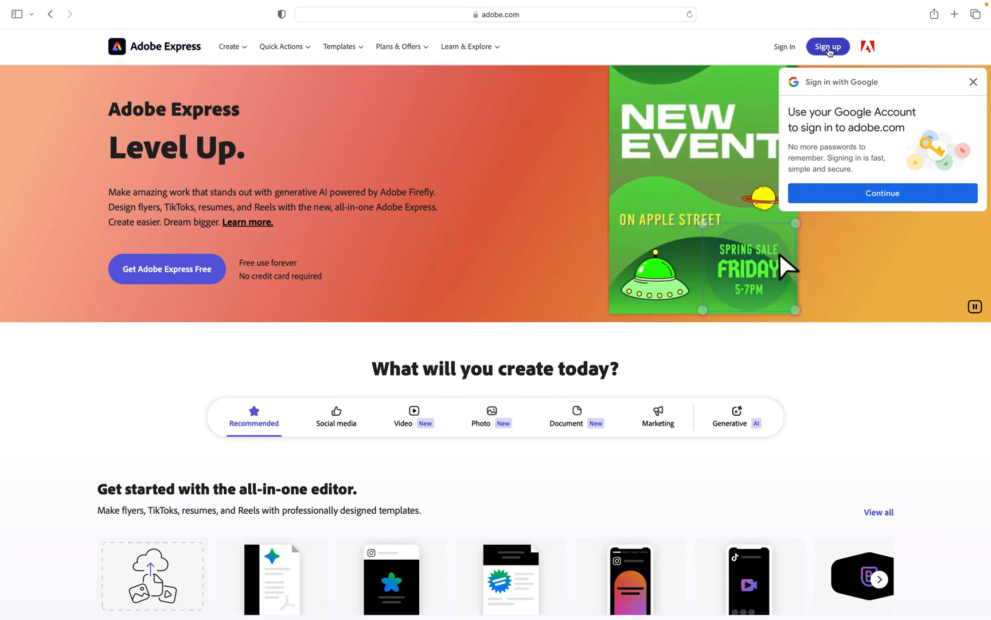
{"action": "left_click", "coordinate": [828, 46]}
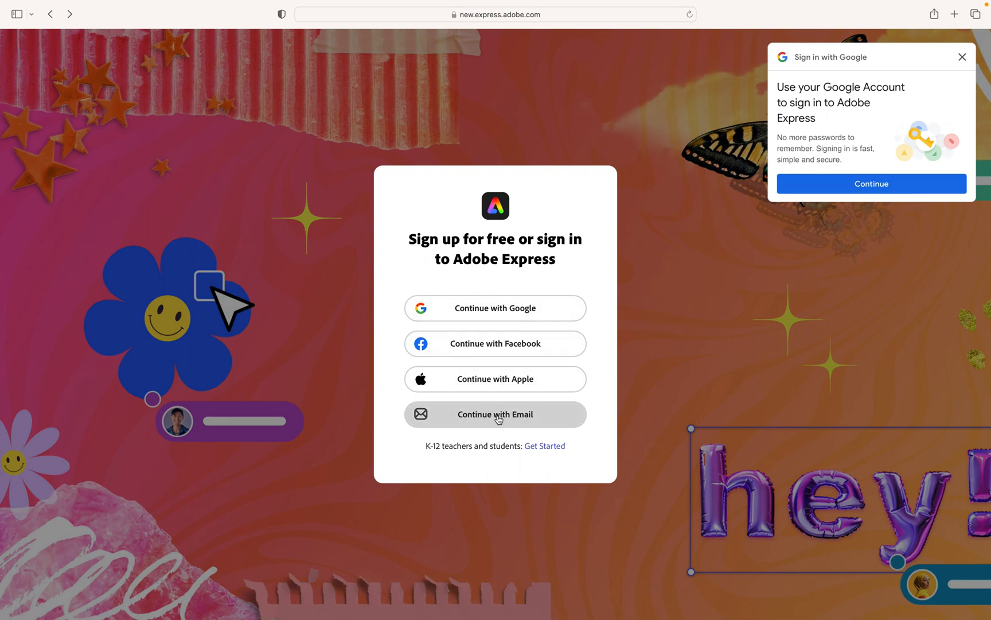
{"action": "left_click", "coordinate": [495, 414]}
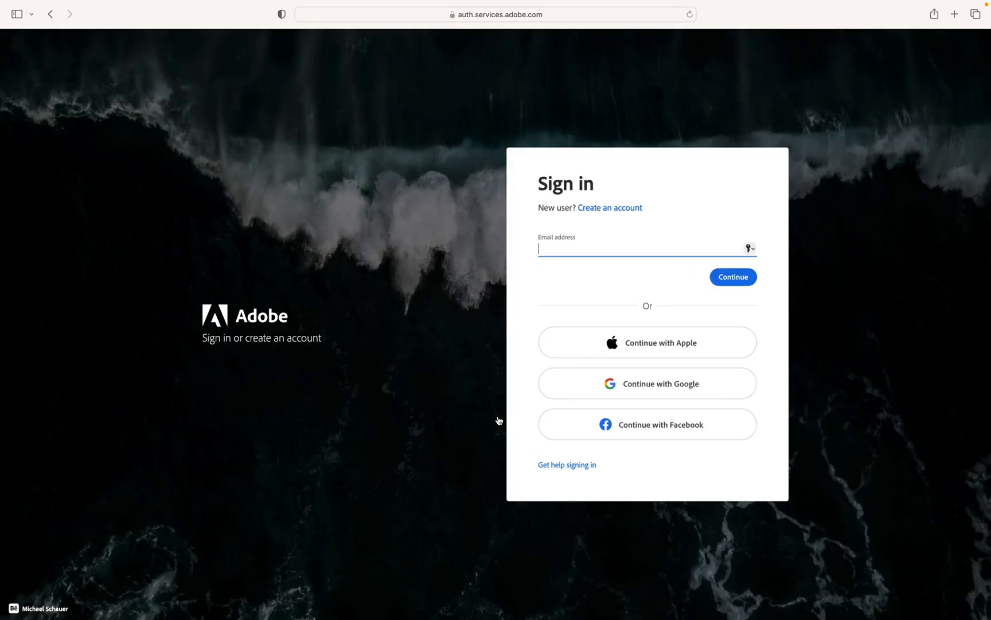
{"action": "mouse_move", "coordinate": [610, 208]}
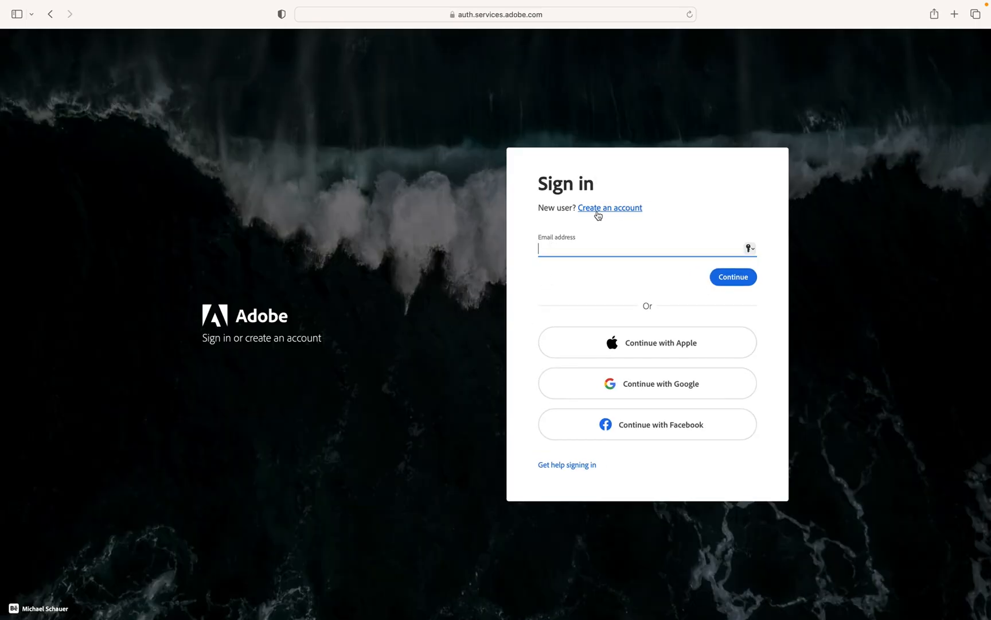
{"action": "left_click", "coordinate": [609, 207]}
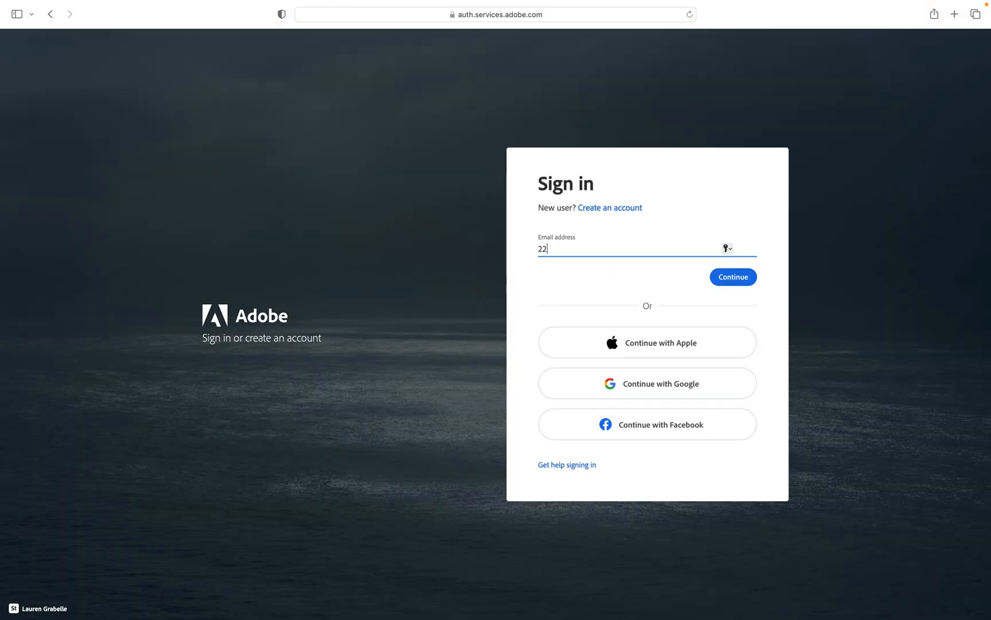
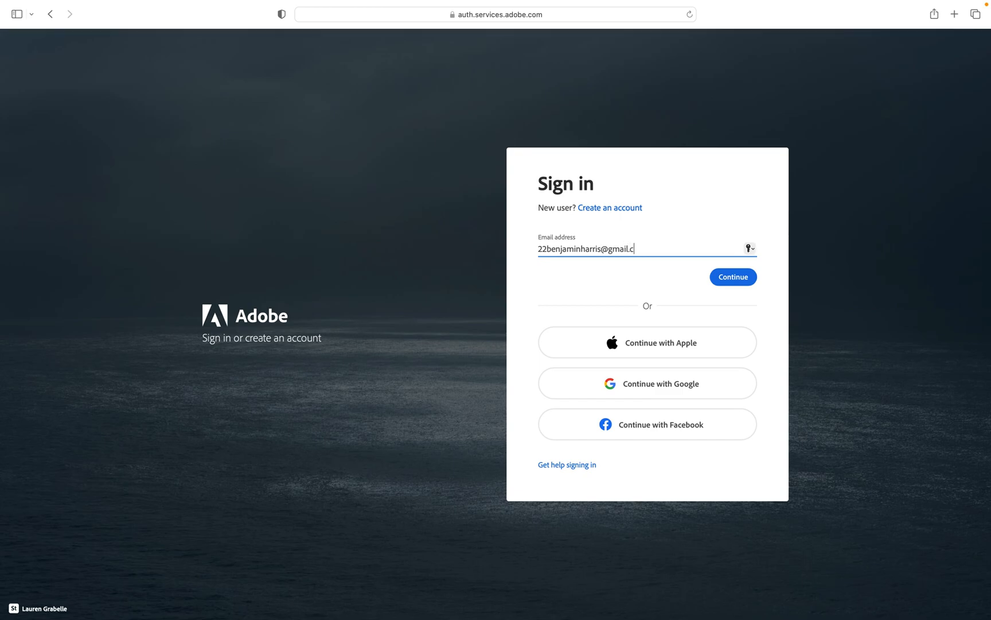
{"action": "left_click", "coordinate": [732, 277]}
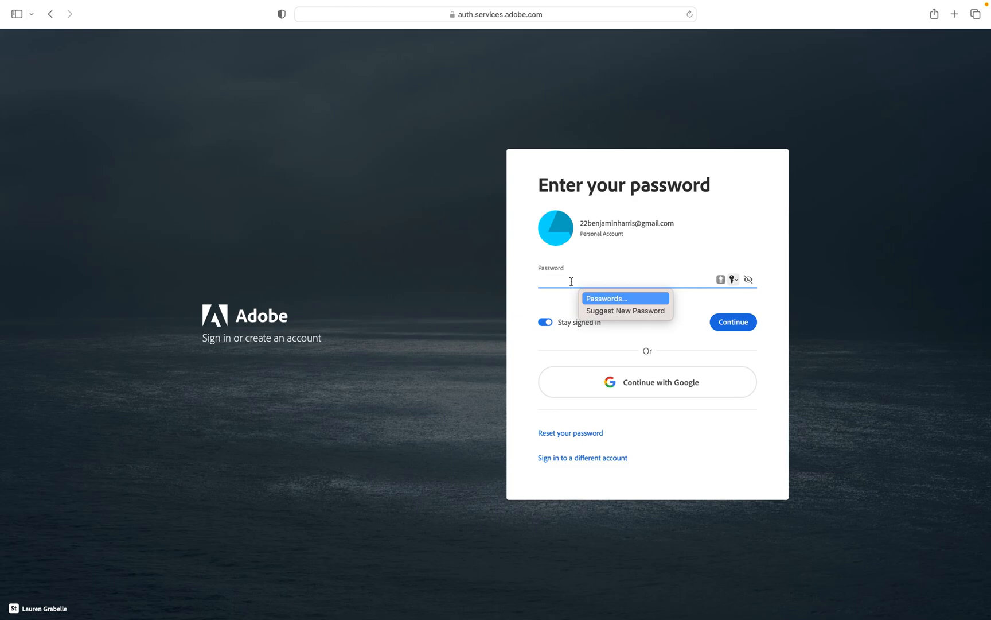
{"action": "type", "text": "password"}
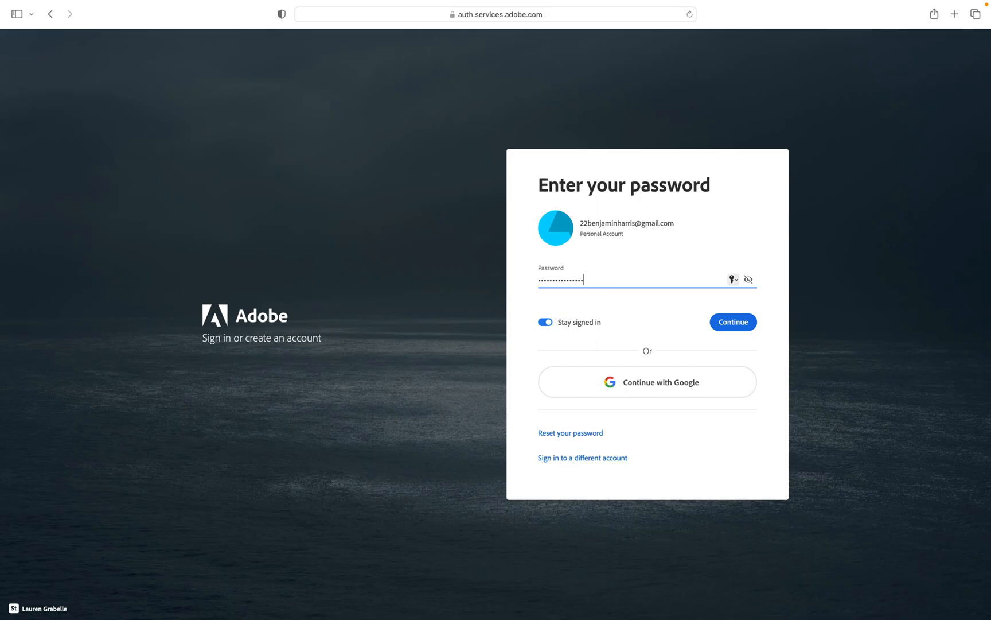
{"action": "left_click", "coordinate": [732, 321]}
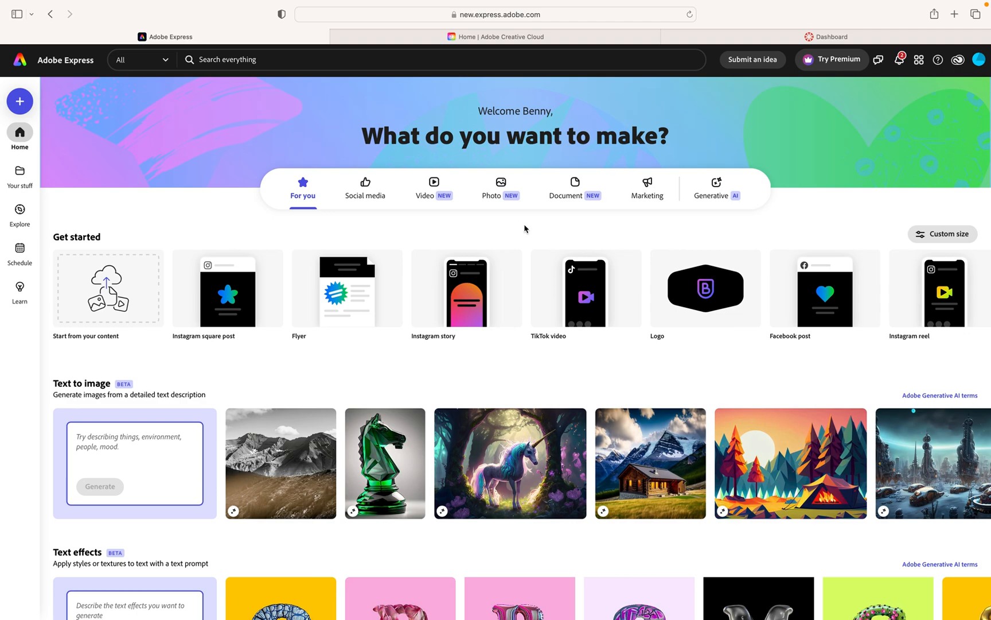
{"action": "mouse_move", "coordinate": [510, 230]}
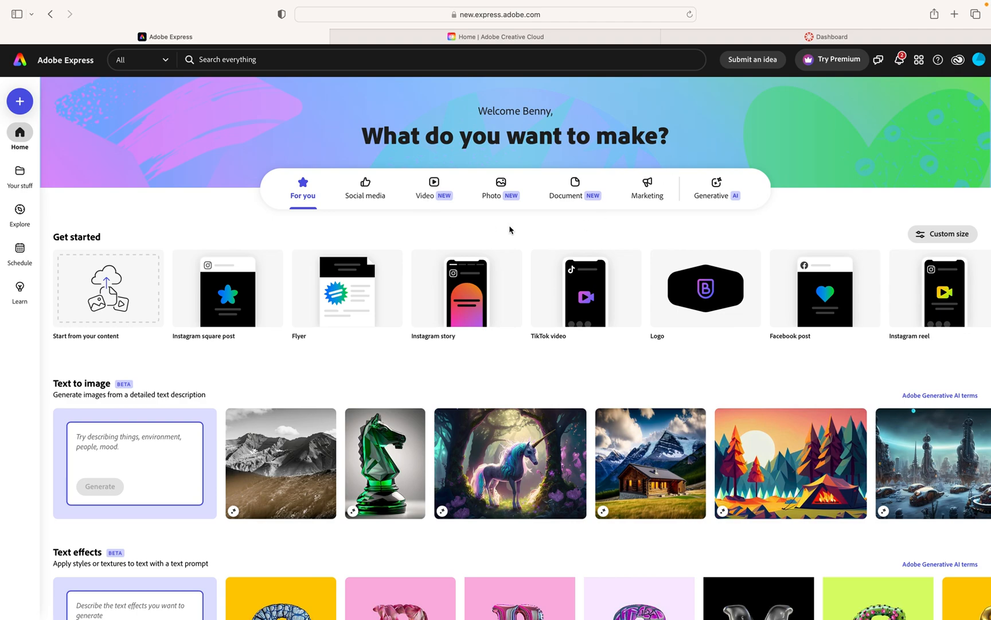
{"action": "mouse_move", "coordinate": [528, 233]}
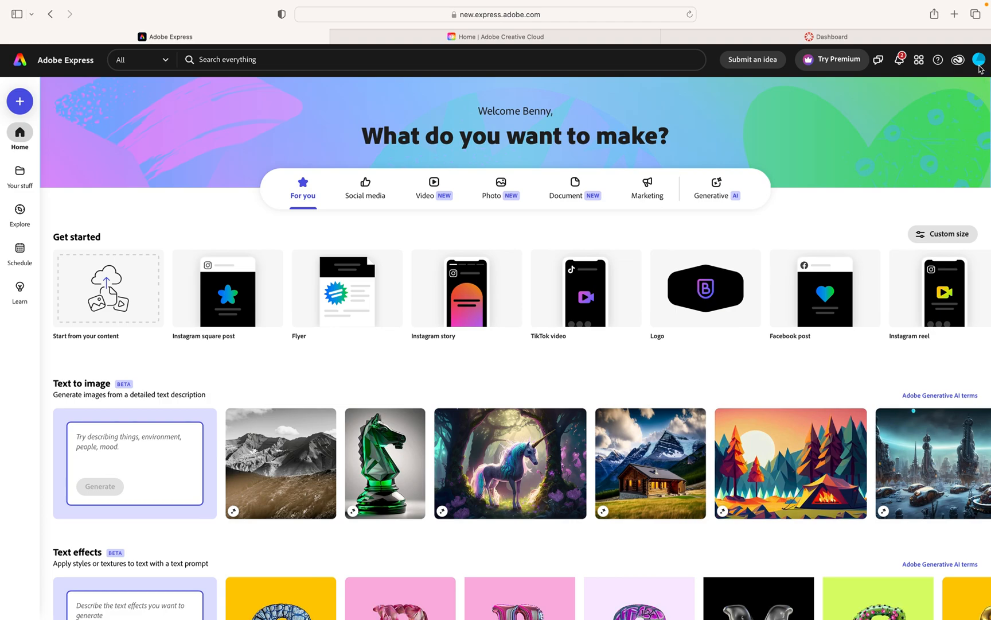
{"action": "mouse_move", "coordinate": [651, 152]}
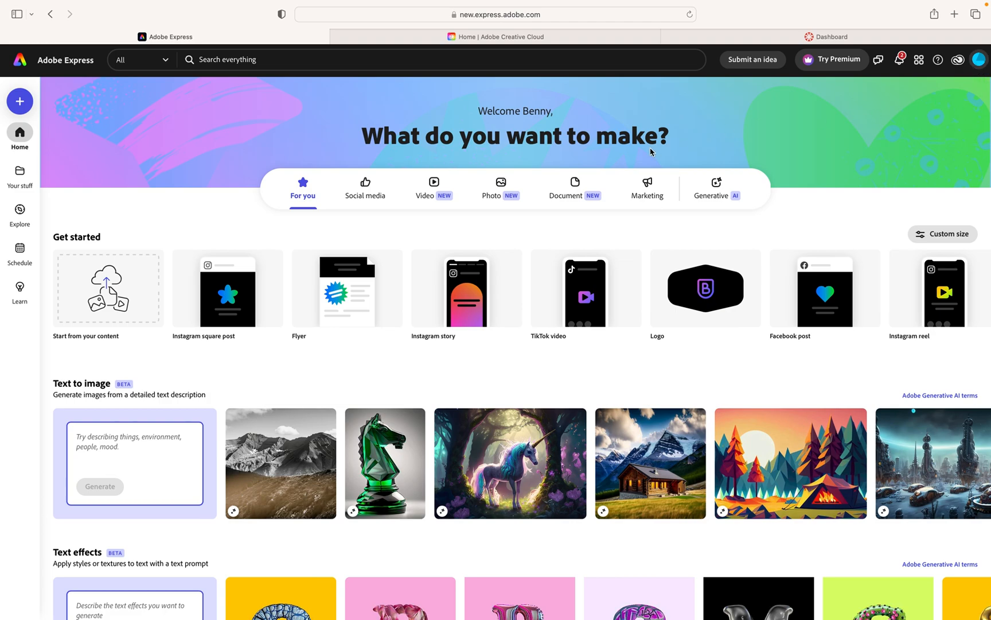
{"action": "mouse_move", "coordinate": [440, 170]}
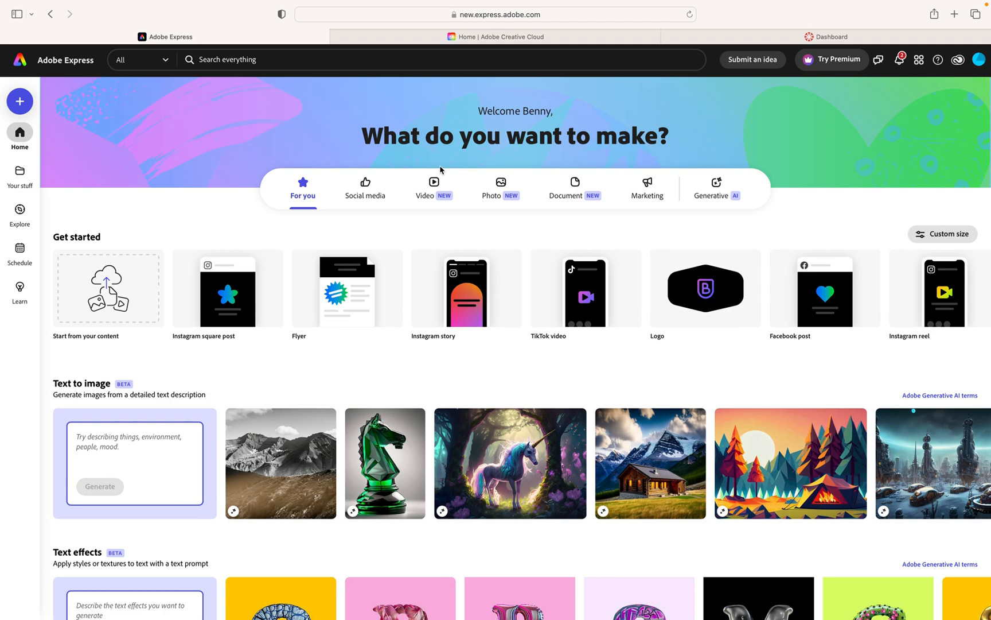
{"action": "mouse_move", "coordinate": [526, 72]}
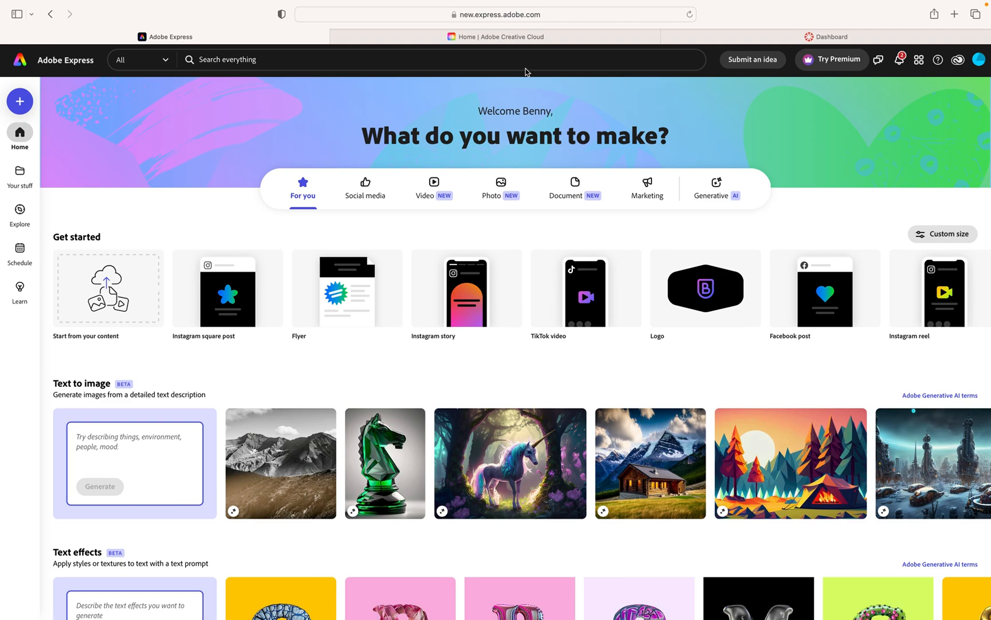
{"action": "mouse_move", "coordinate": [461, 140]}
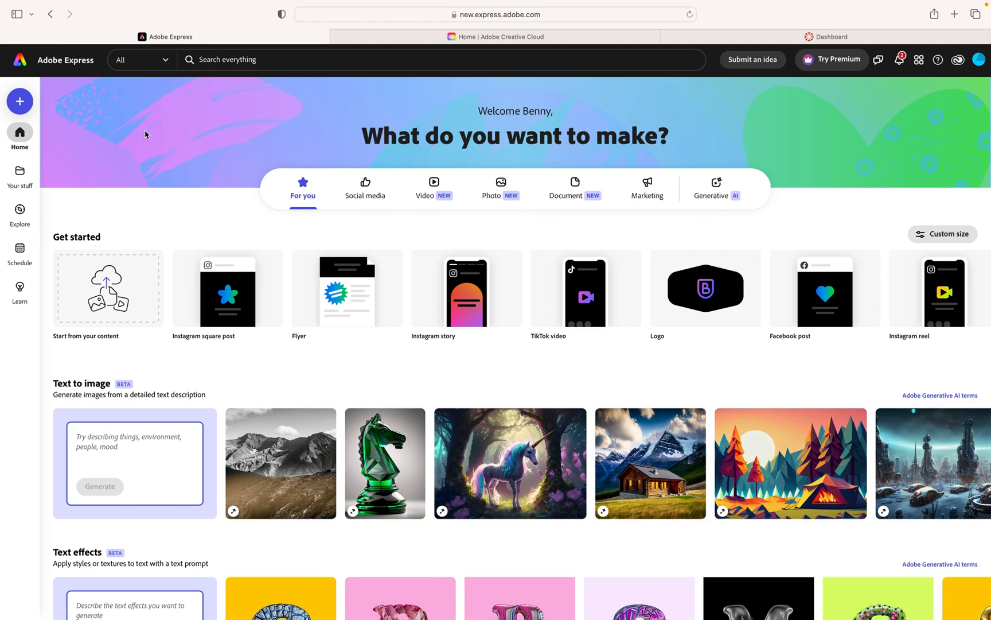
{"action": "mouse_move", "coordinate": [517, 104]}
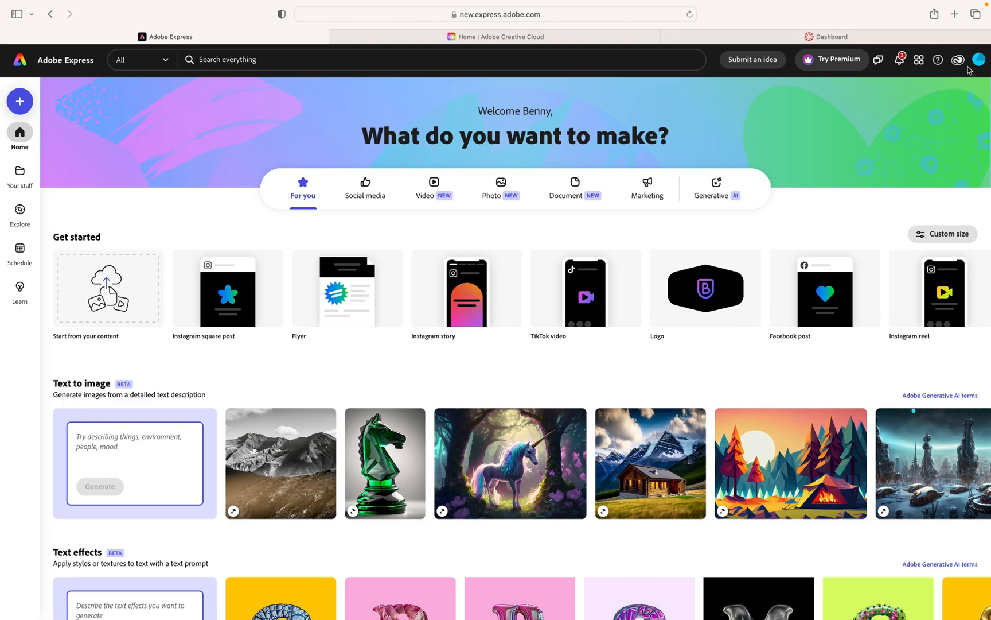
{"action": "mouse_move", "coordinate": [958, 59]}
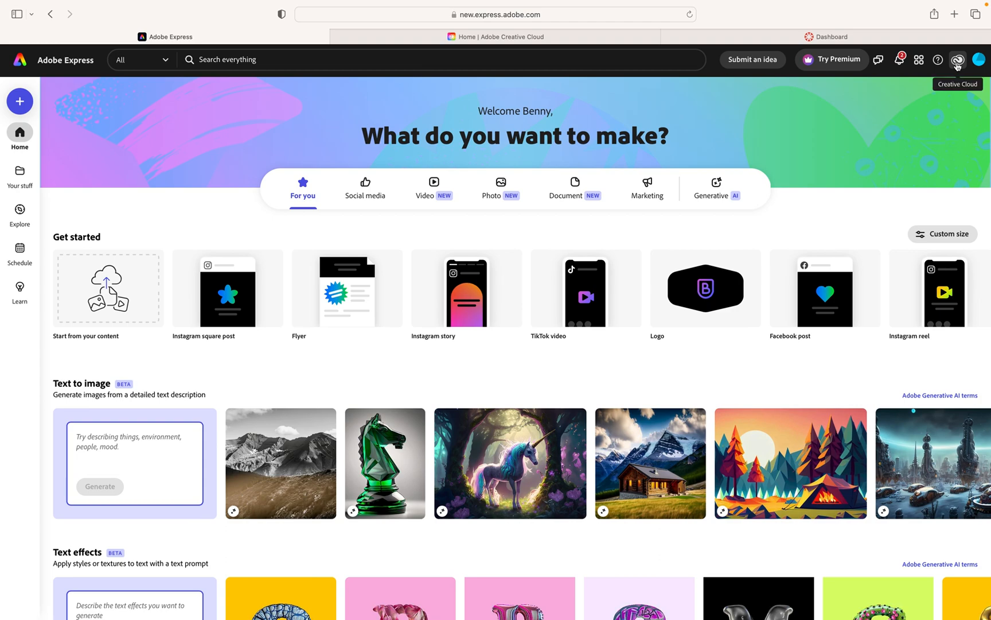
Switch to the Introduction to Mass Media college course site tab.
{"action": "left_click", "coordinate": [829, 36]}
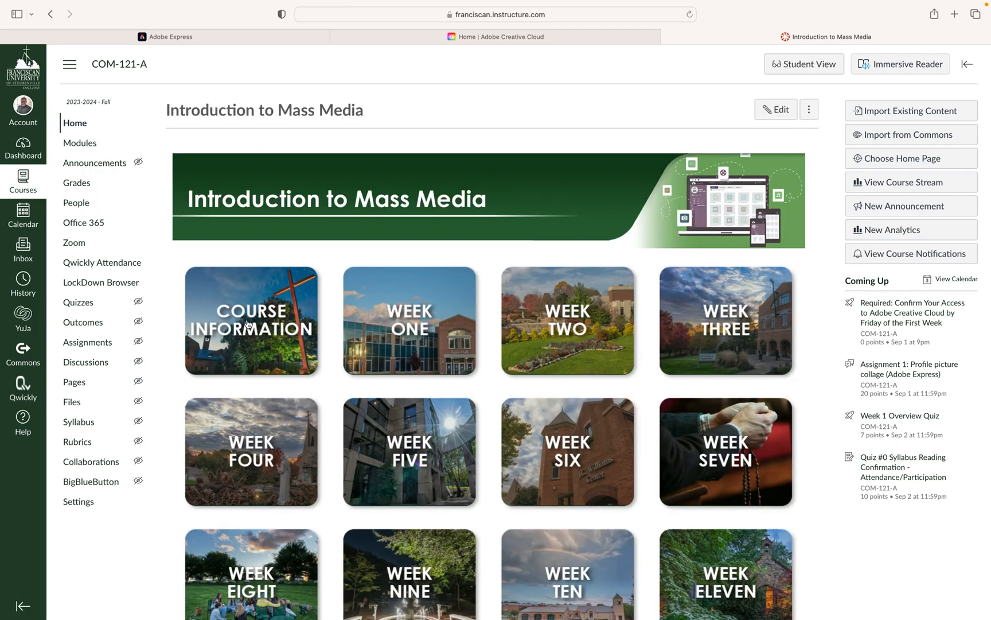
Open the COM-121A Fall 2023 syllabus PDF and follow its Adobe Software Rental link.
{"action": "left_click", "coordinate": [80, 143]}
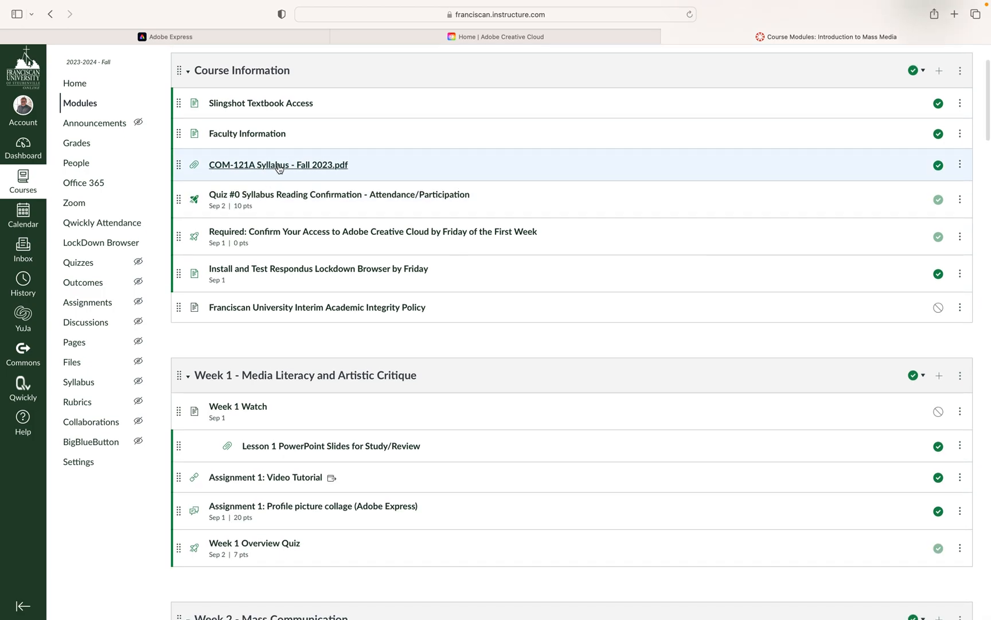
{"action": "left_click", "coordinate": [277, 165]}
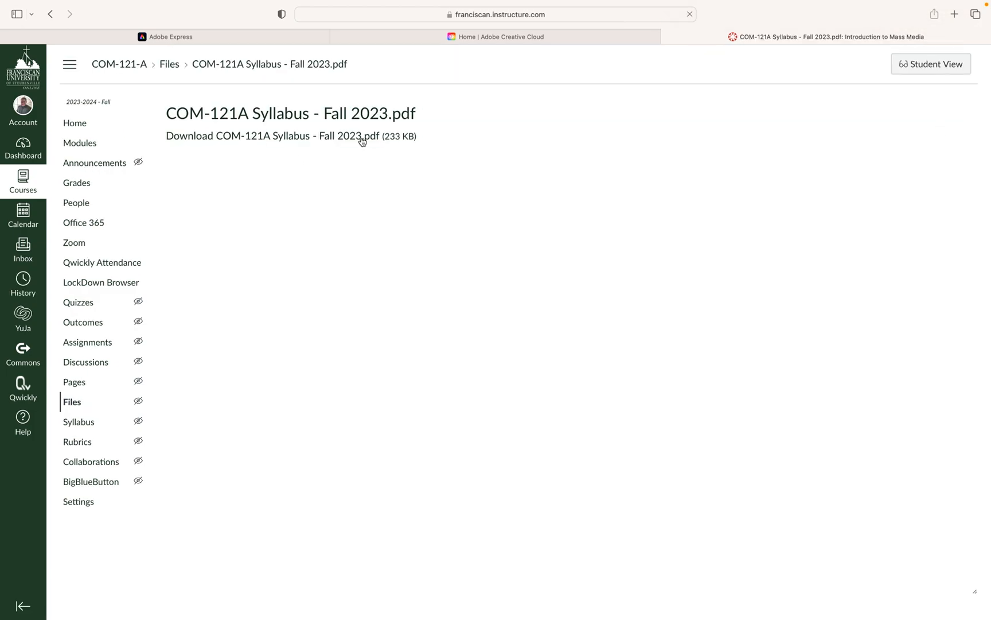
{"action": "left_click", "coordinate": [272, 135]}
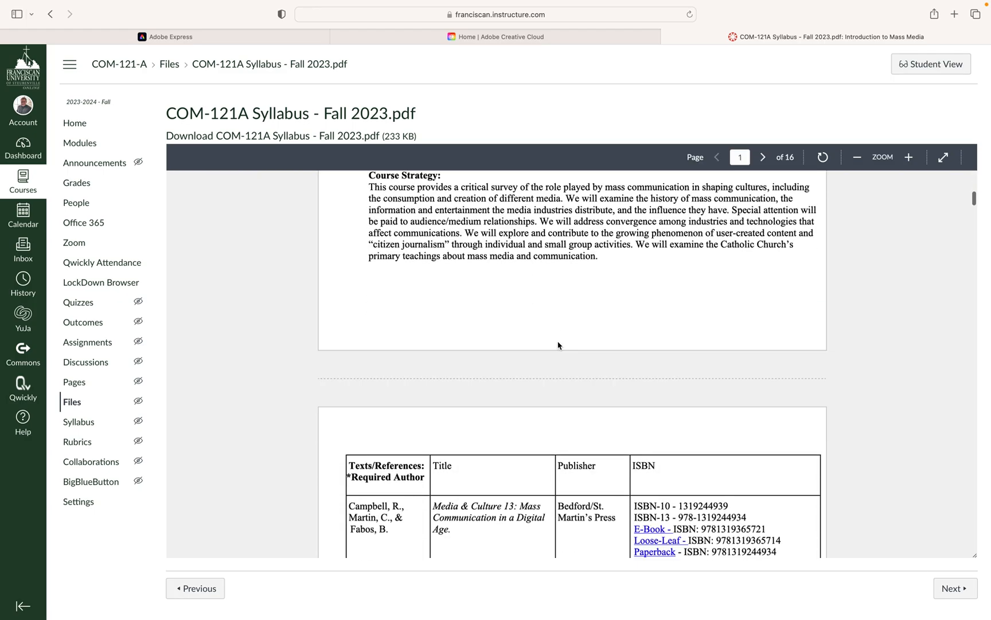
{"action": "left_click", "coordinate": [763, 157]}
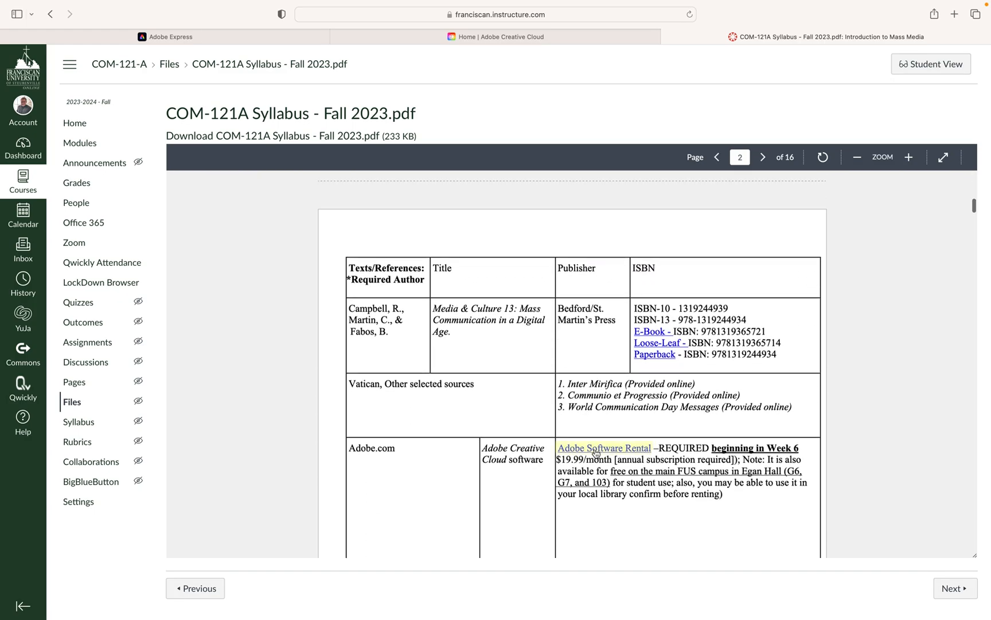
{"action": "left_click", "coordinate": [603, 448]}
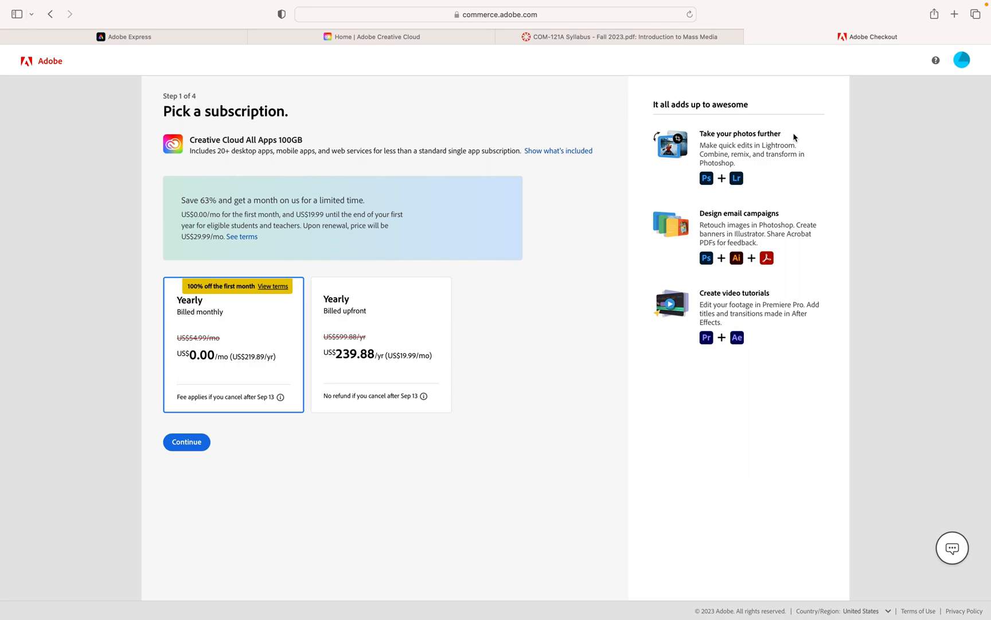
{"action": "mouse_move", "coordinate": [335, 117]}
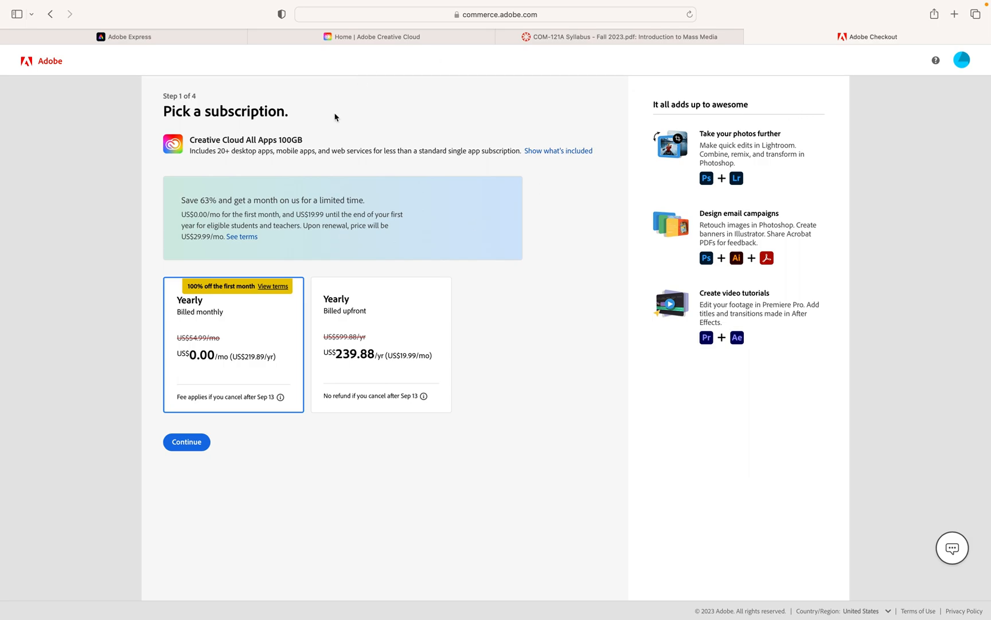
{"action": "mouse_move", "coordinate": [262, 109]}
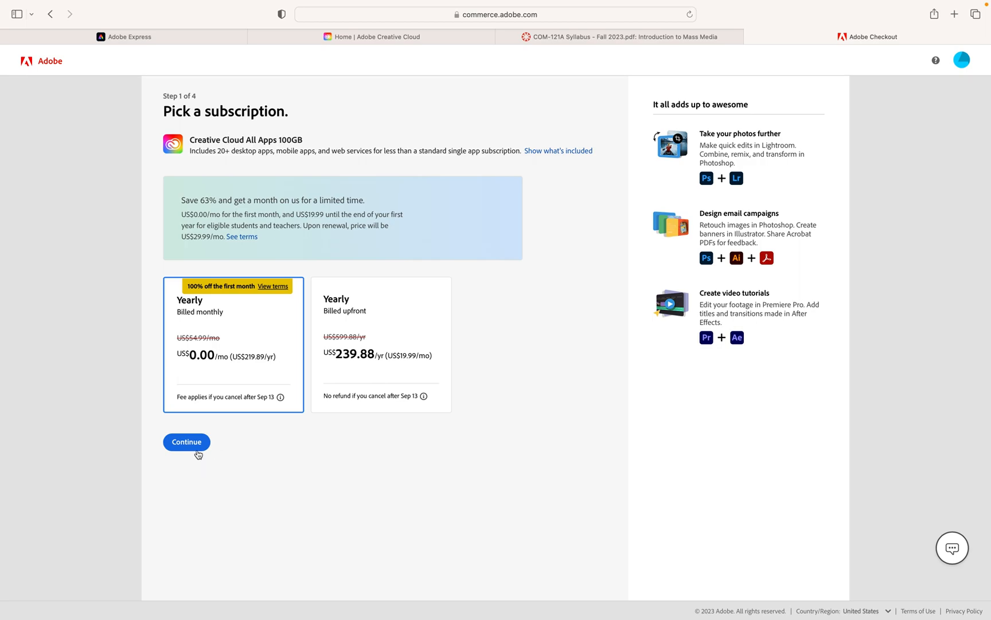
Continue with the yearly, billed-monthly plan and decline the Adobe Stock add-on.
{"action": "left_click", "coordinate": [185, 441]}
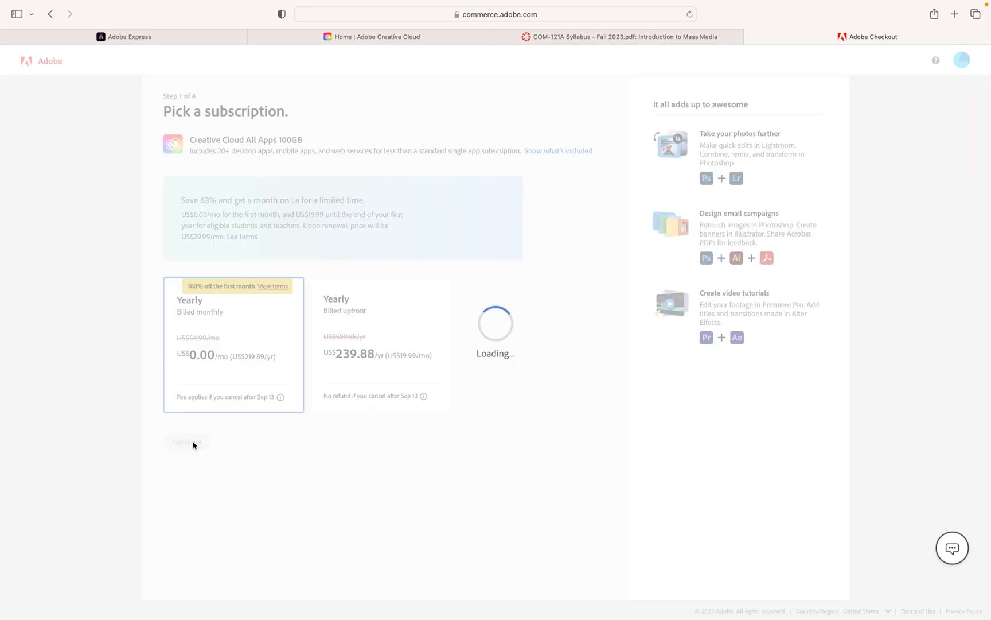
{"action": "left_click", "coordinate": [186, 441]}
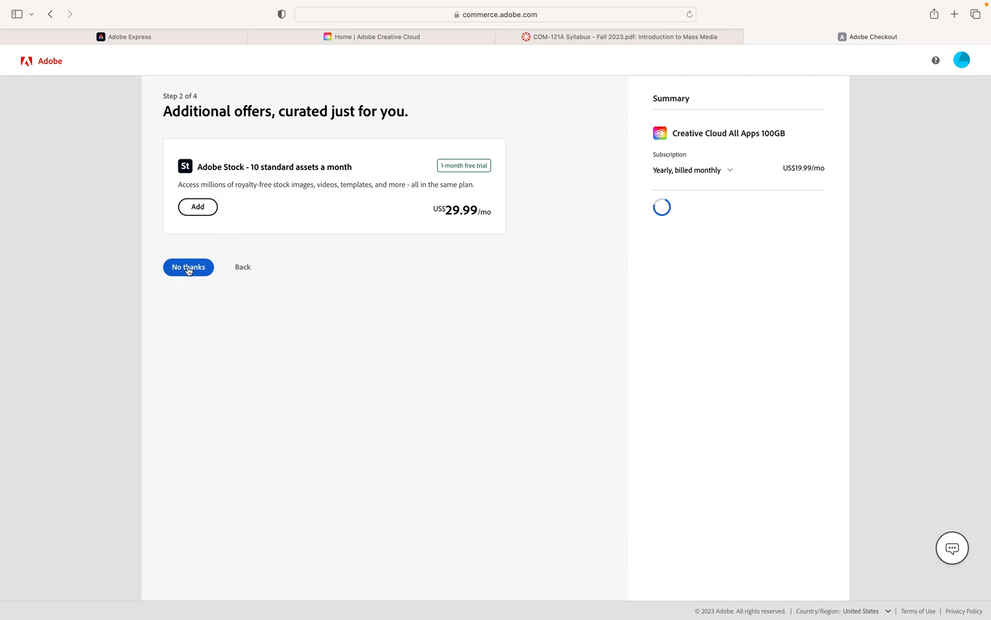
{"action": "left_click", "coordinate": [187, 266]}
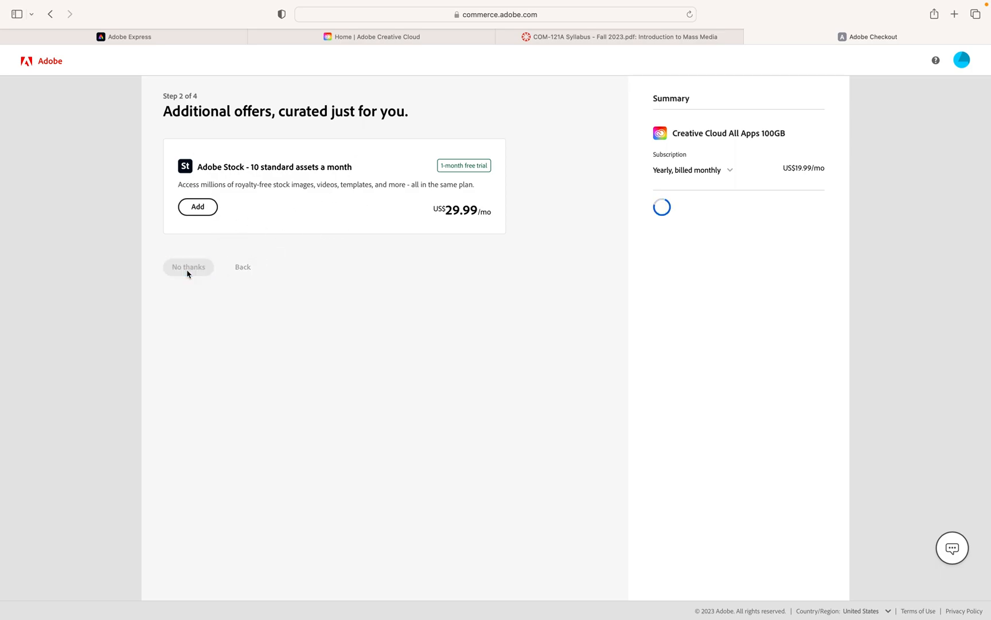
{"action": "left_click", "coordinate": [188, 266]}
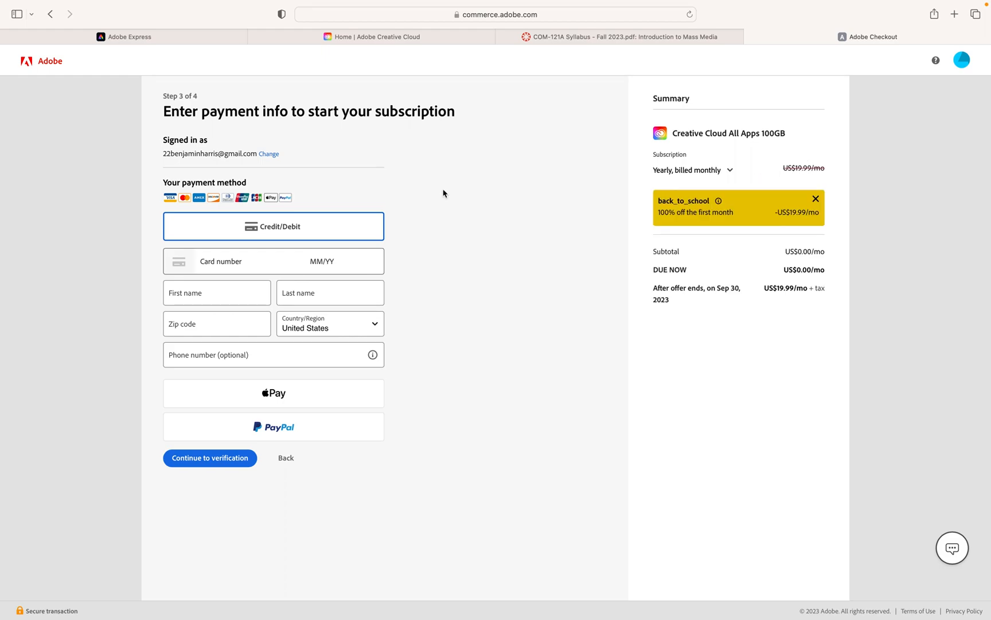
{"action": "mouse_move", "coordinate": [271, 477]}
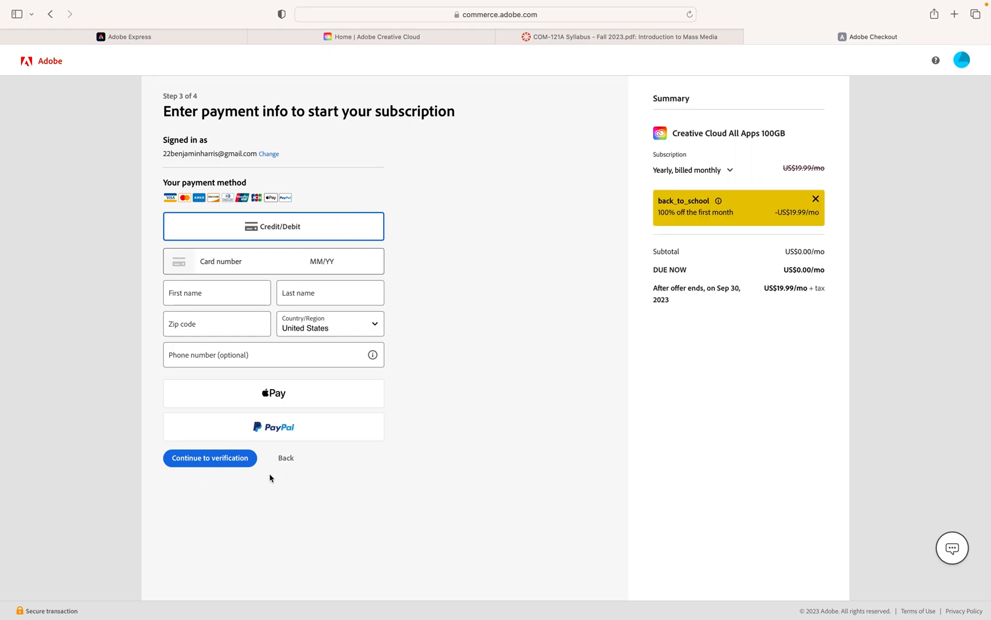
{"action": "mouse_move", "coordinate": [499, 223]}
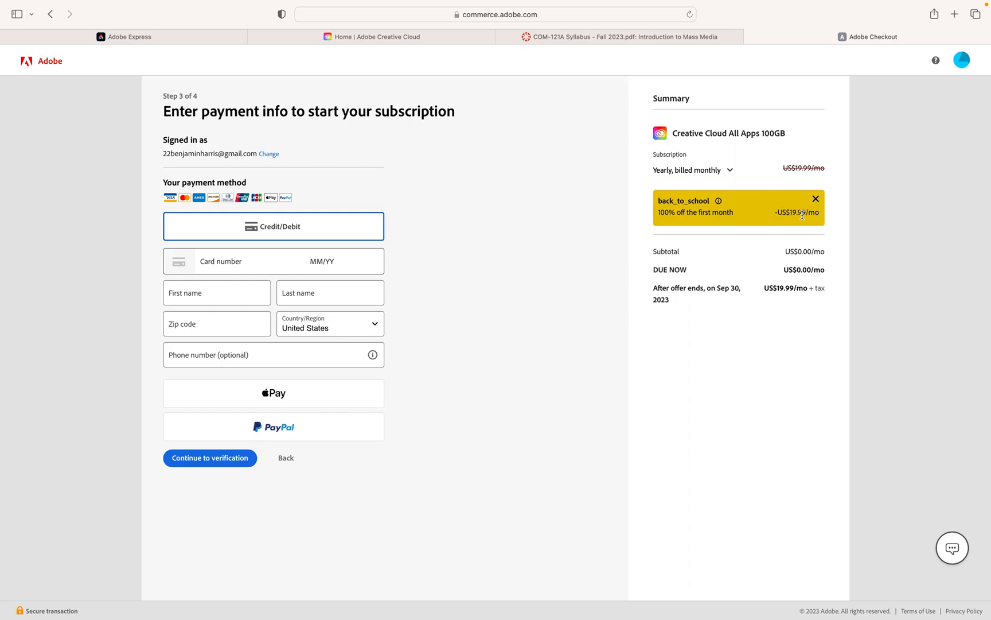
{"action": "mouse_move", "coordinate": [688, 231]}
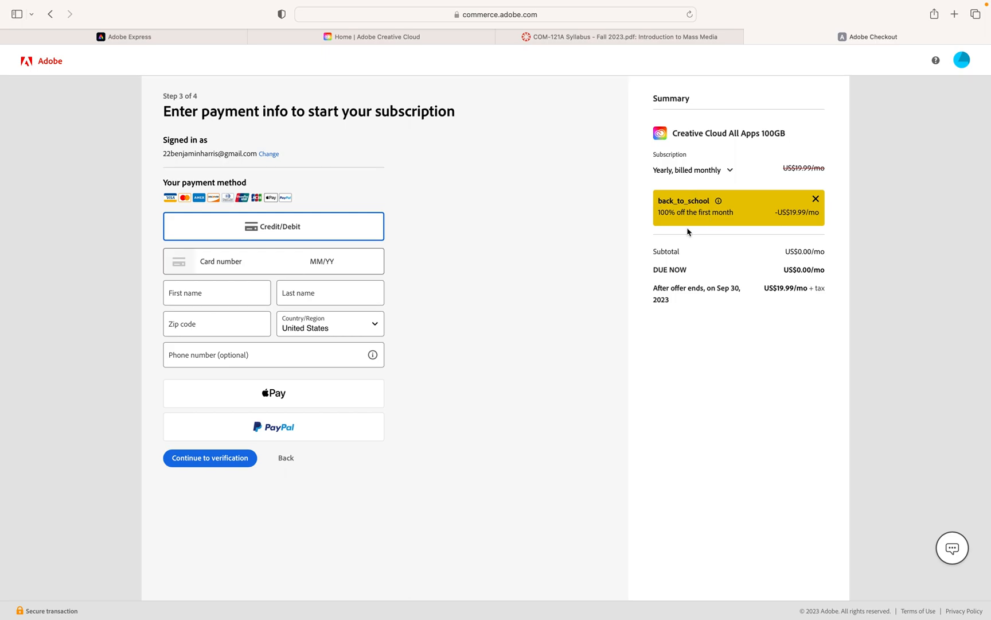
{"action": "mouse_move", "coordinate": [533, 324]}
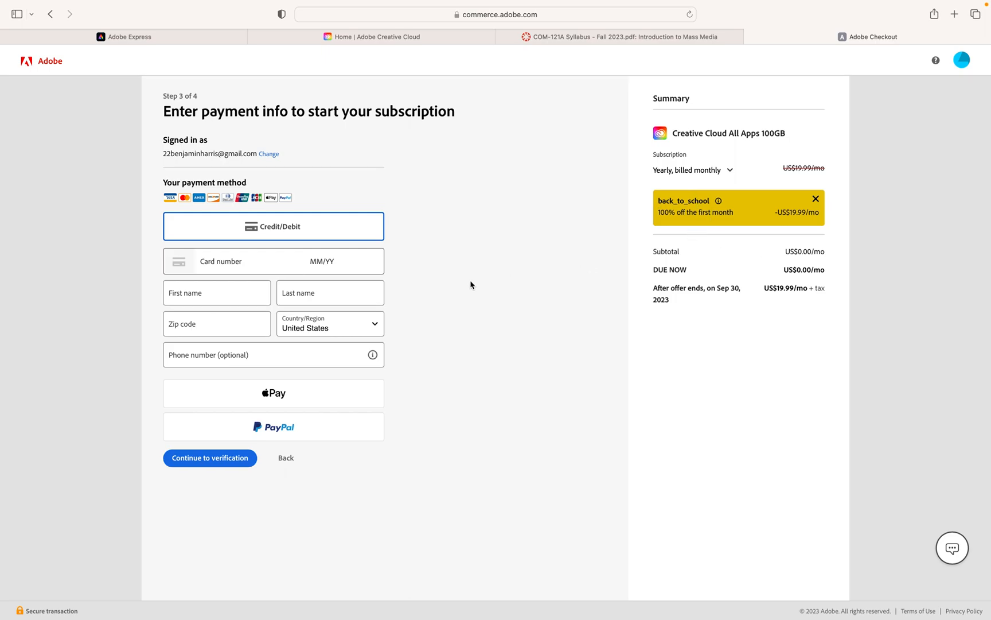
{"action": "mouse_move", "coordinate": [483, 250]}
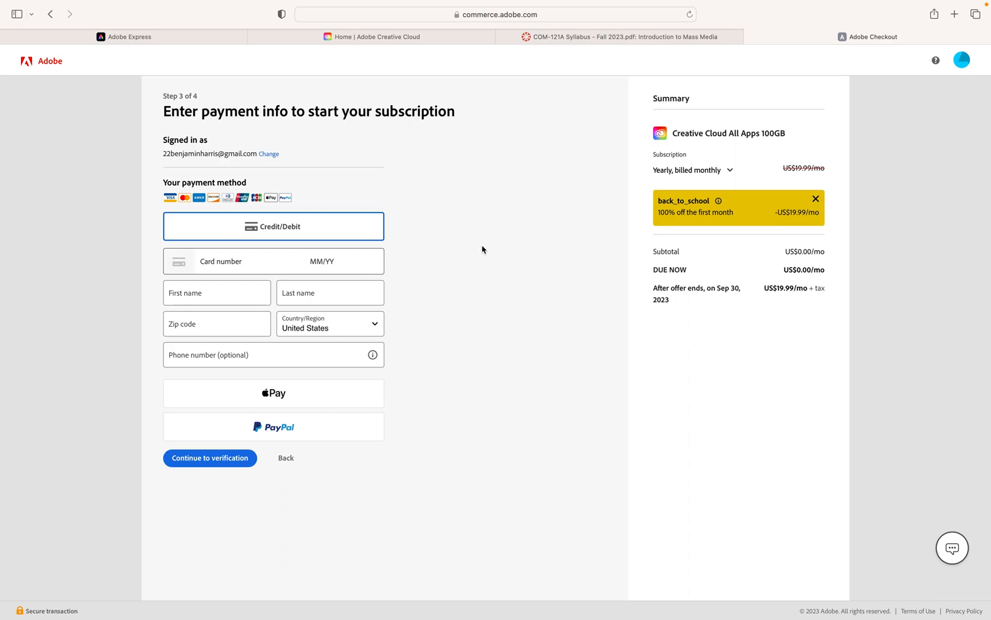
{"action": "mouse_move", "coordinate": [913, 50]}
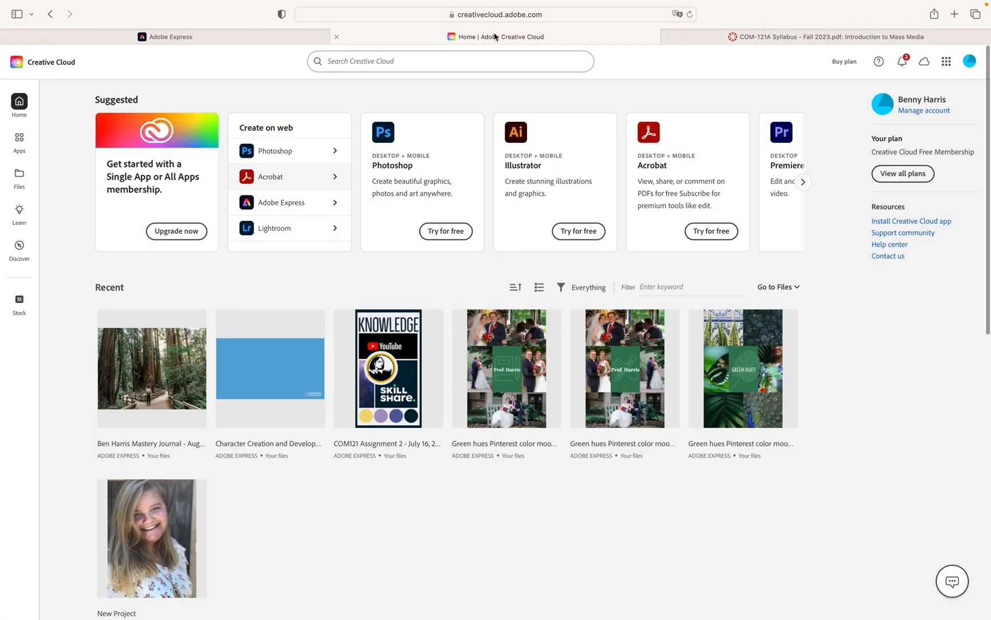
{"action": "mouse_move", "coordinate": [426, 96]}
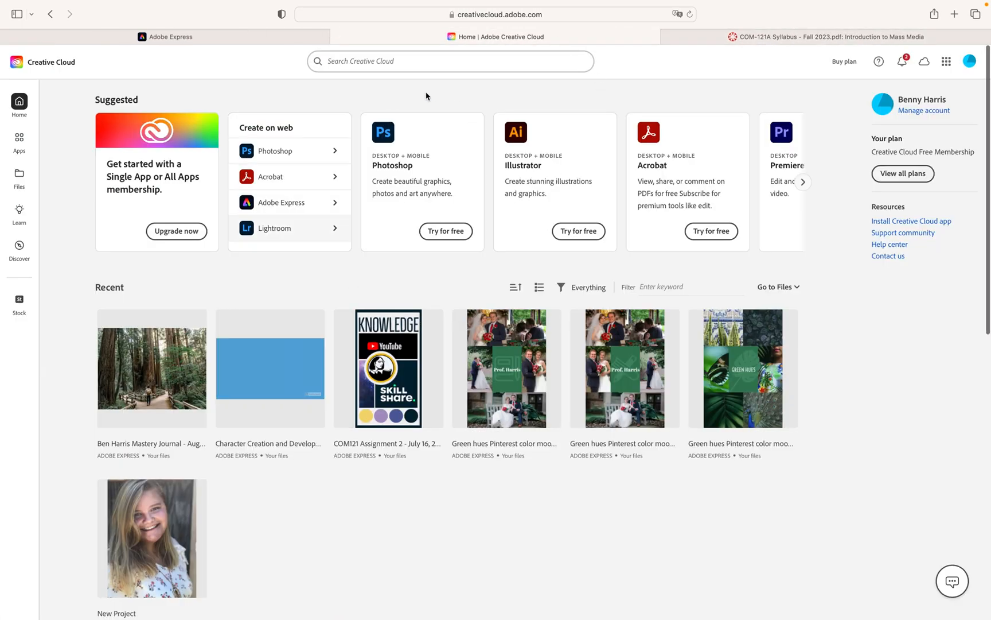
{"action": "mouse_move", "coordinate": [495, 36]}
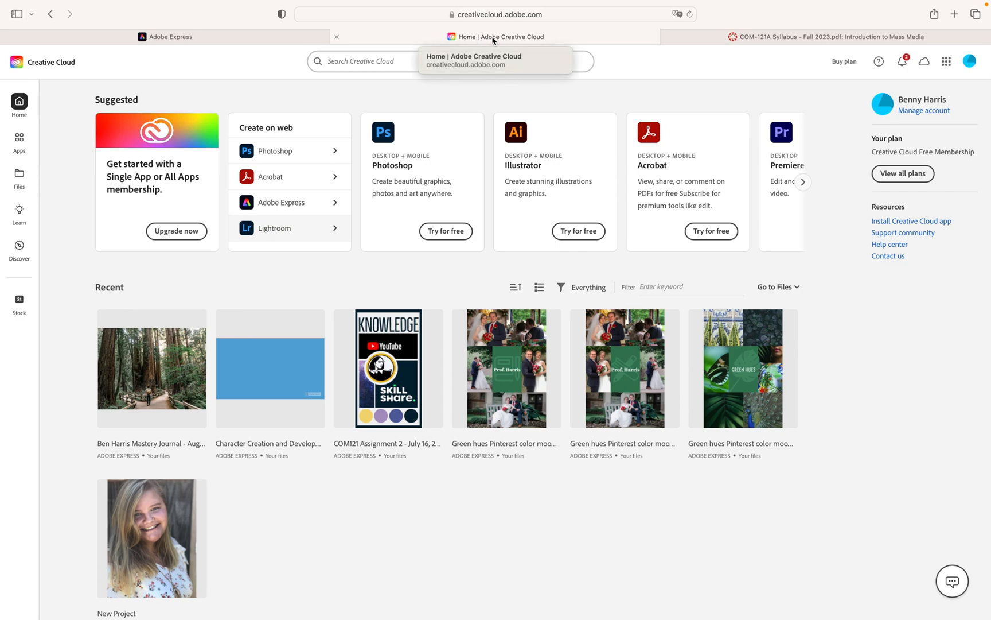
{"action": "mouse_move", "coordinate": [510, 31]}
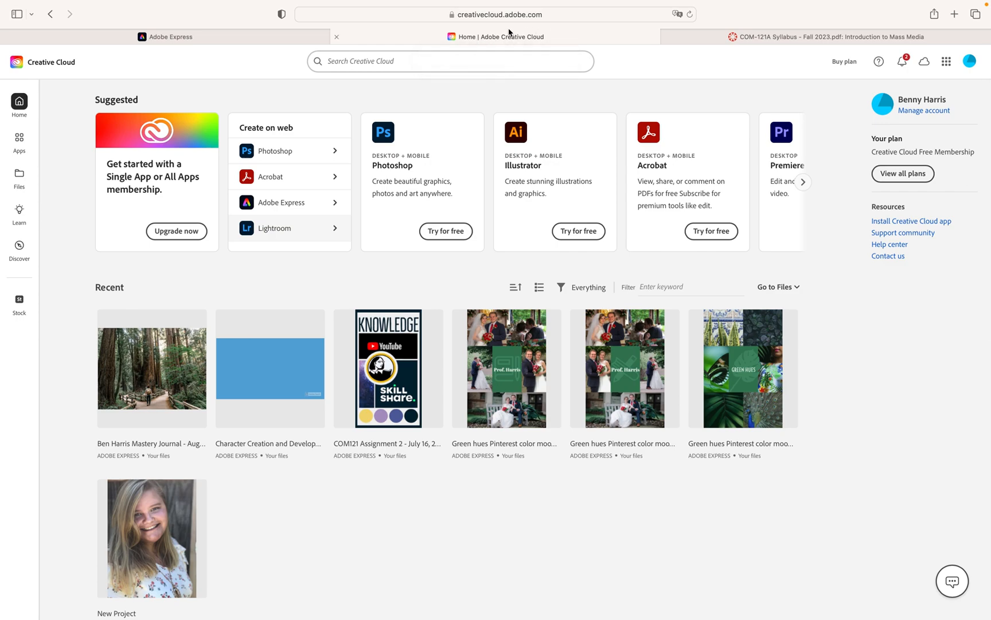
{"action": "mouse_move", "coordinate": [824, 141]}
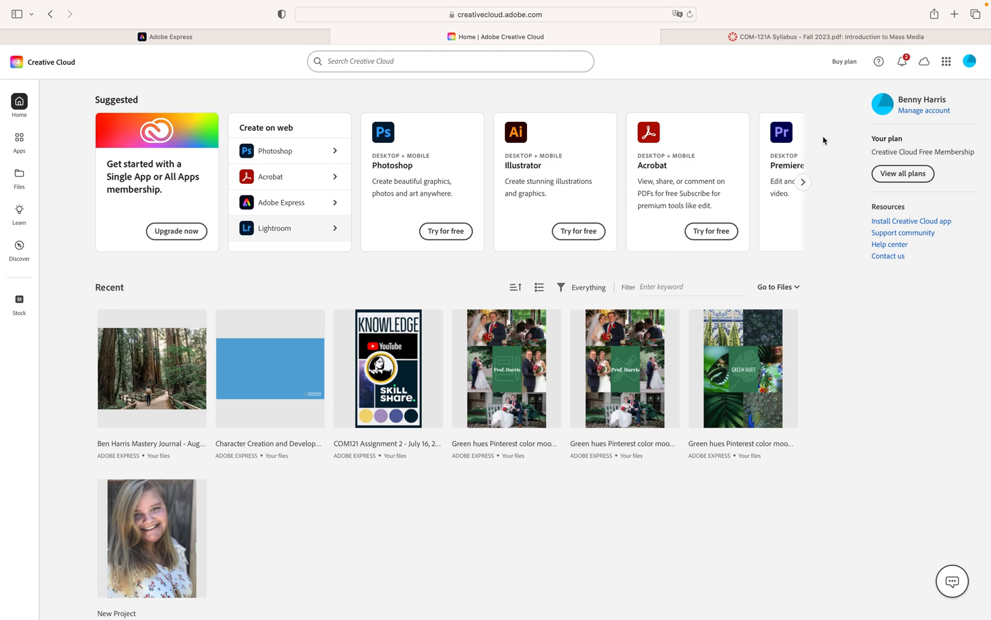
{"action": "mouse_move", "coordinate": [311, 98]}
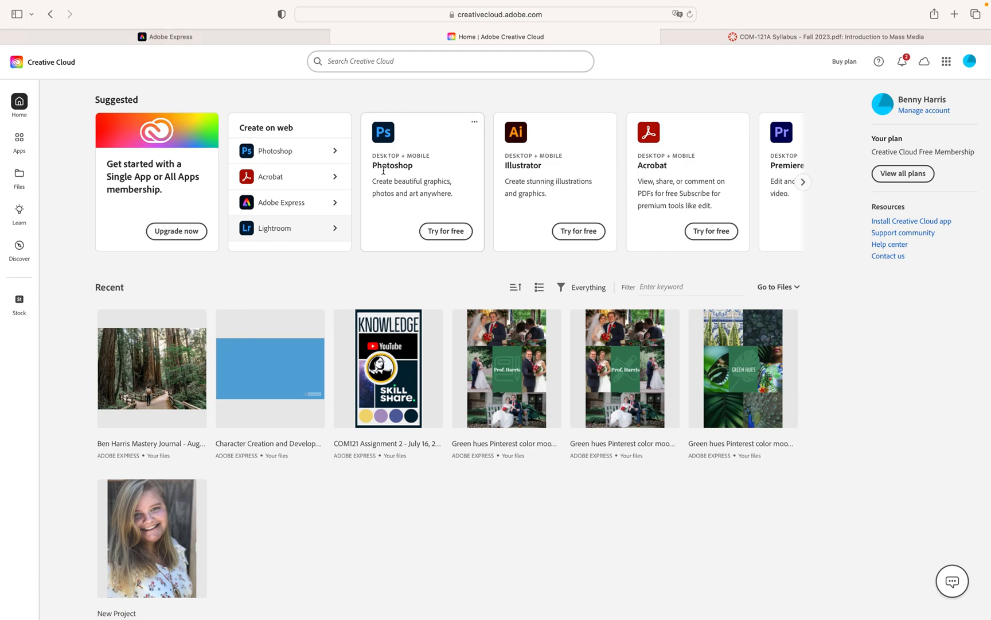
{"action": "mouse_move", "coordinate": [323, 94]}
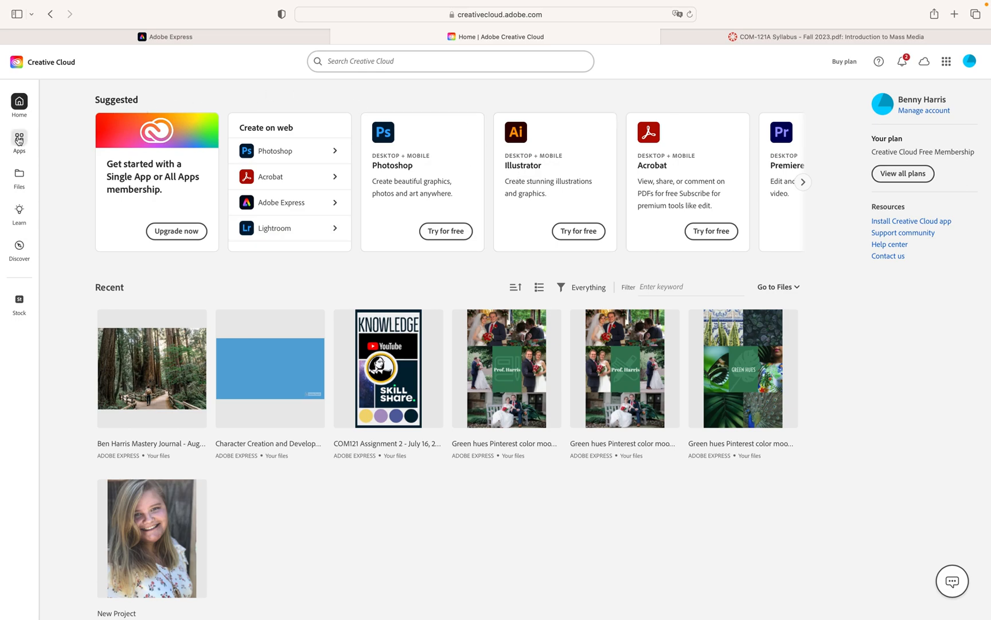
Open Apps and scroll through 'Available in your plan' and 'Apps to try'.
{"action": "left_click", "coordinate": [19, 141]}
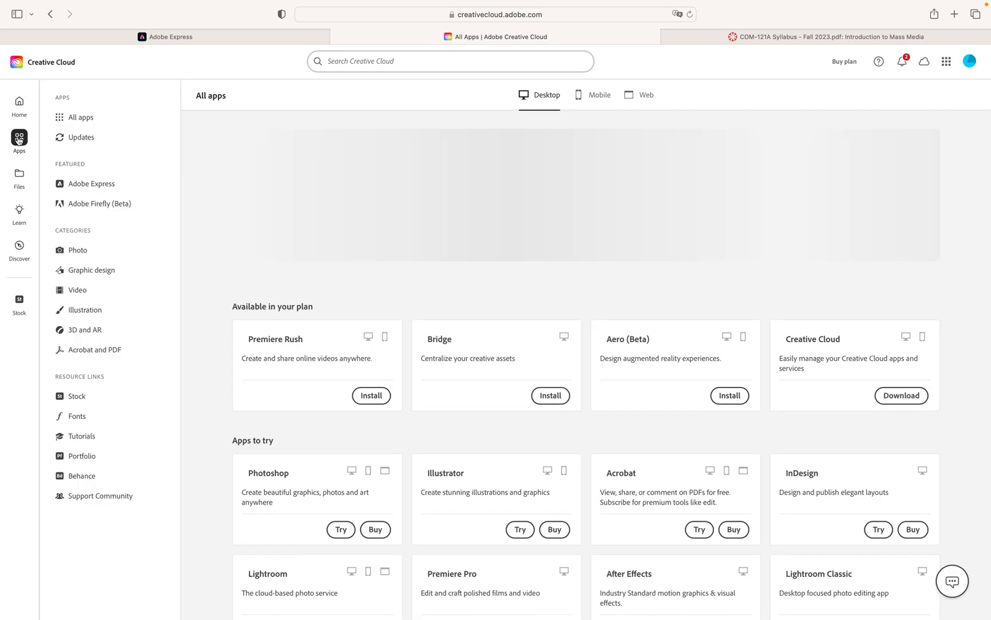
{"action": "scroll", "scroll_direction": "down", "scroll_amount": 3}
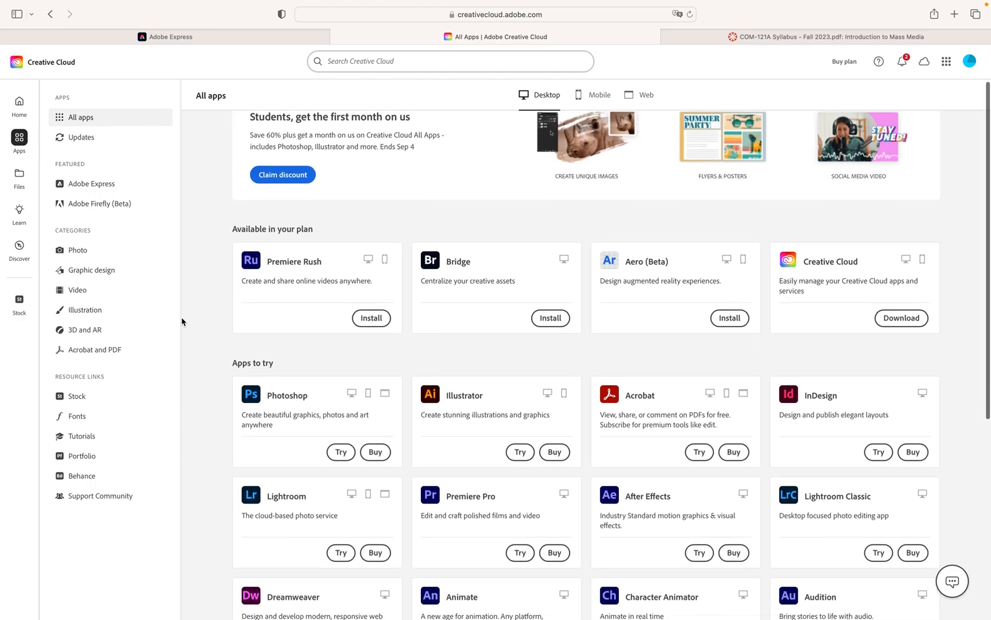
{"action": "scroll", "scroll_direction": "down", "scroll_amount": 3}
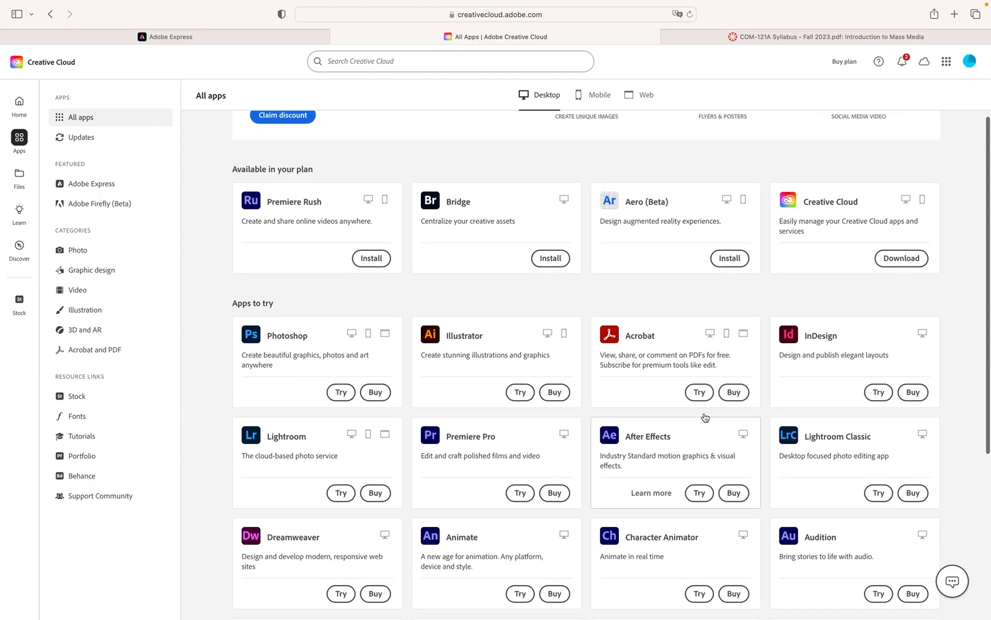
{"action": "scroll", "scroll_direction": "down", "scroll_amount": 3}
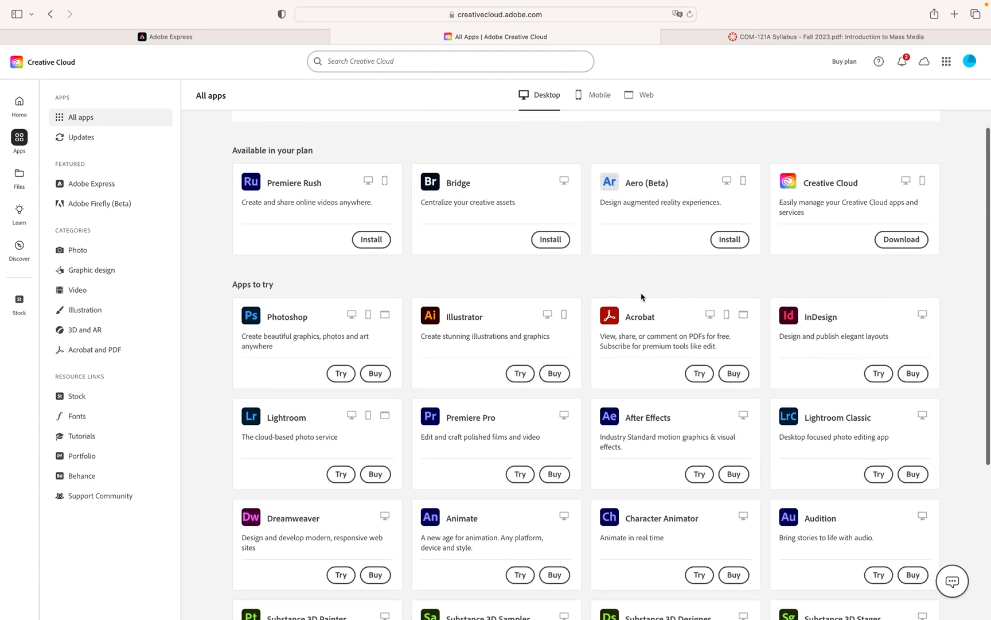
{"action": "scroll", "scroll_direction": "down", "scroll_amount": 3}
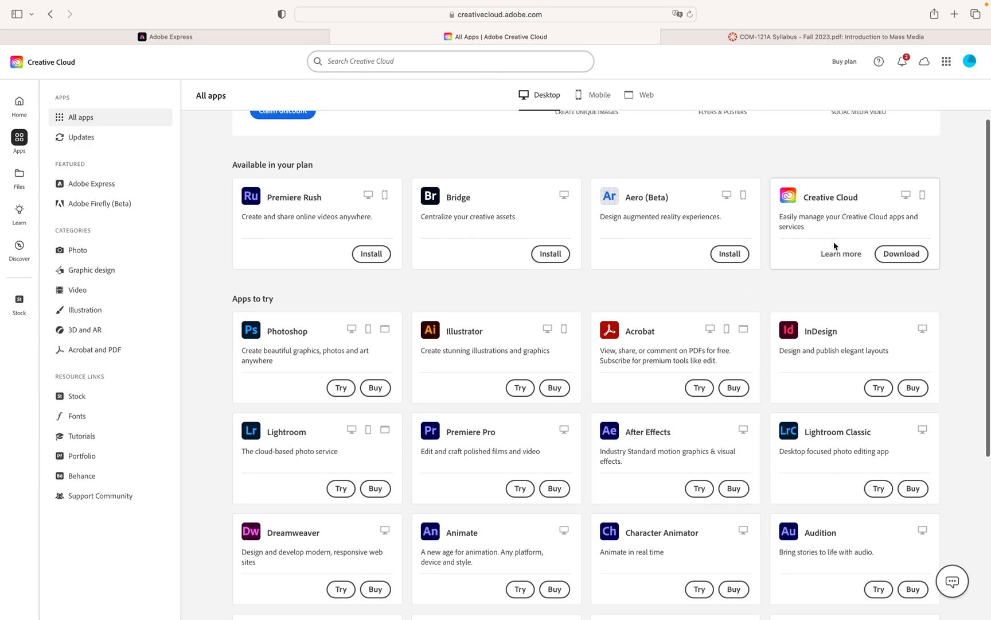
{"action": "scroll", "scroll_direction": "down", "scroll_amount": 3}
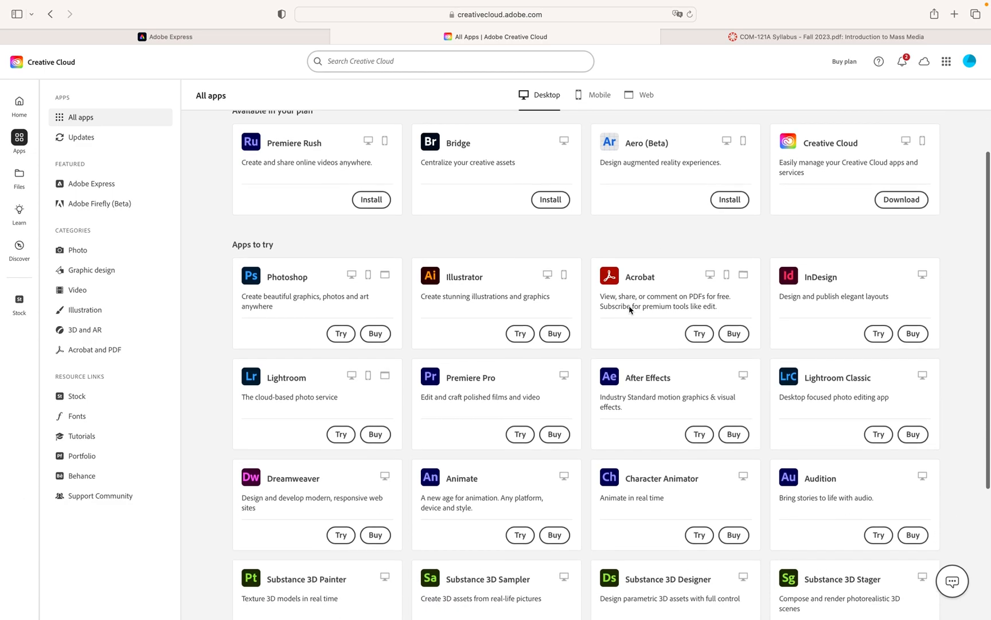
{"action": "scroll", "scroll_direction": "down", "scroll_amount": 3}
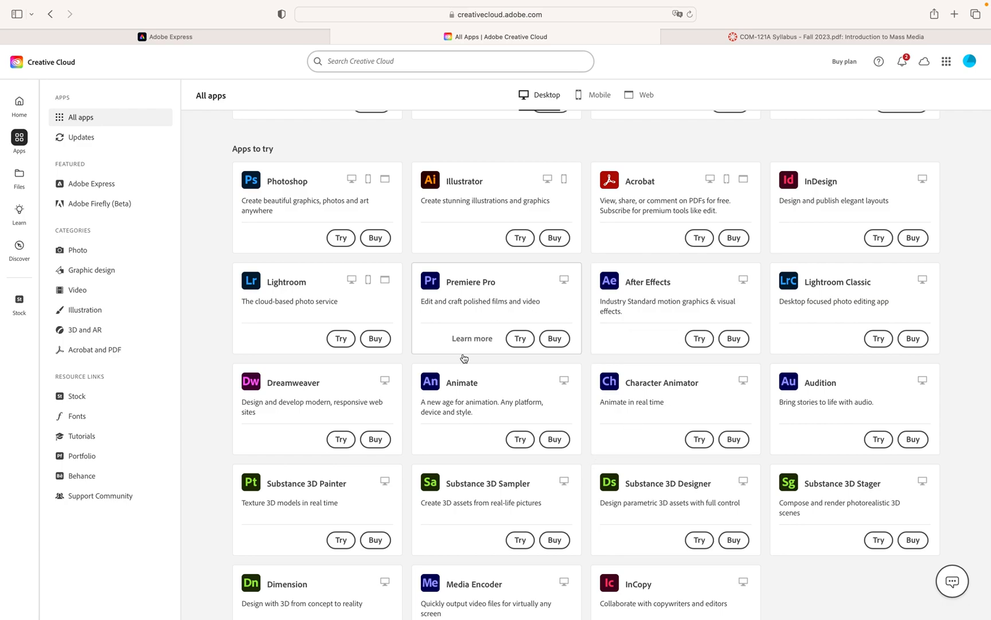
{"action": "mouse_move", "coordinate": [588, 321]}
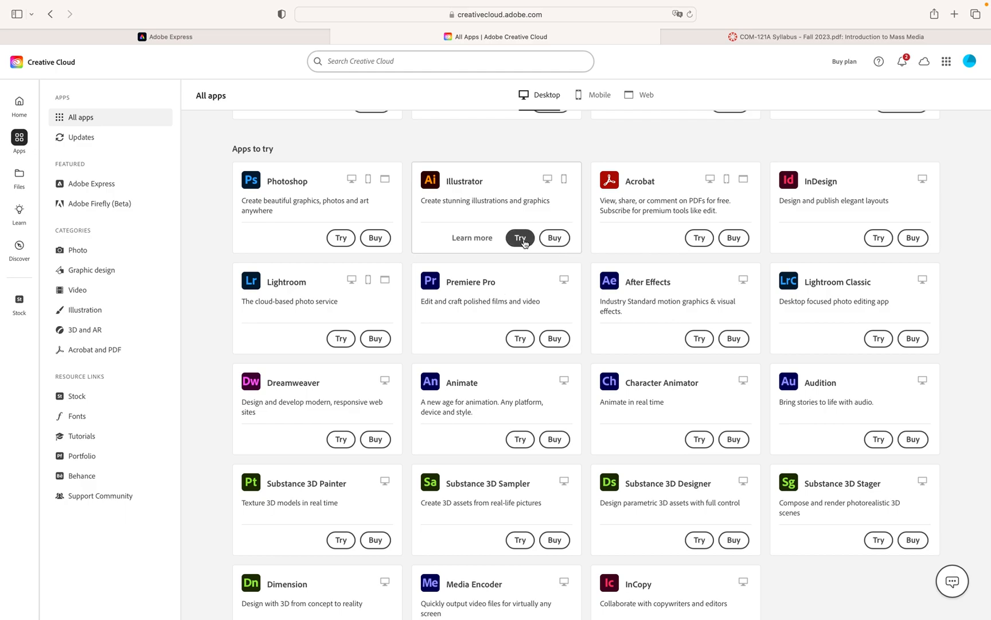
{"action": "mouse_move", "coordinate": [639, 370]}
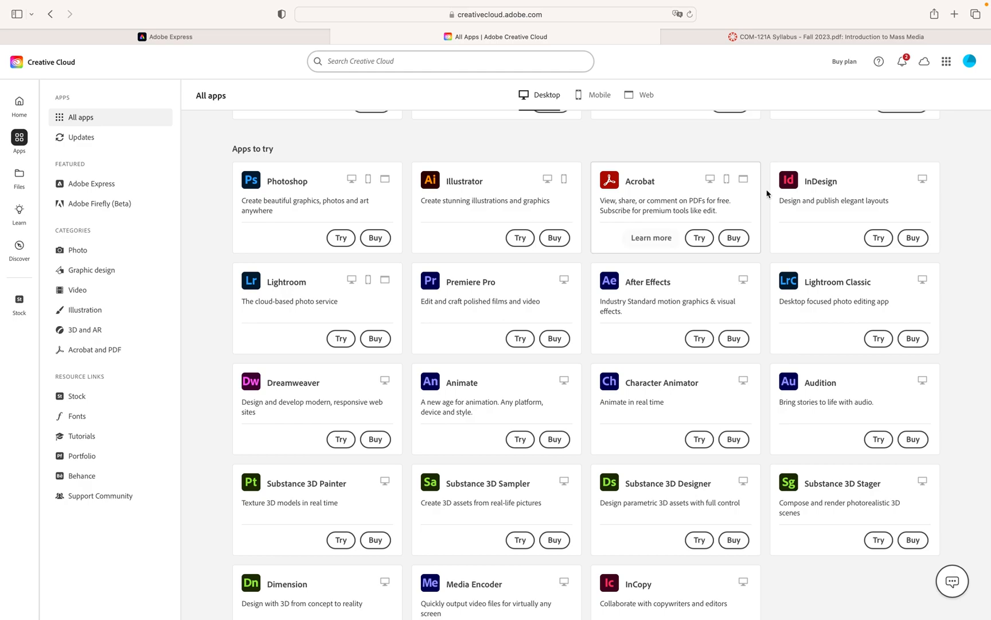
{"action": "left_click", "coordinate": [971, 62]}
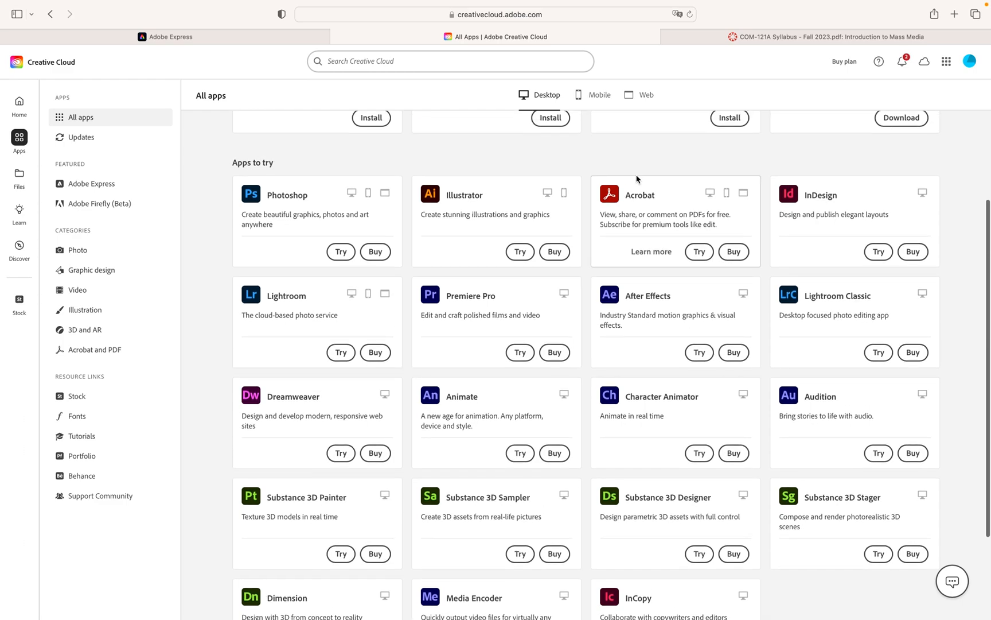
{"action": "mouse_move", "coordinate": [327, 203]}
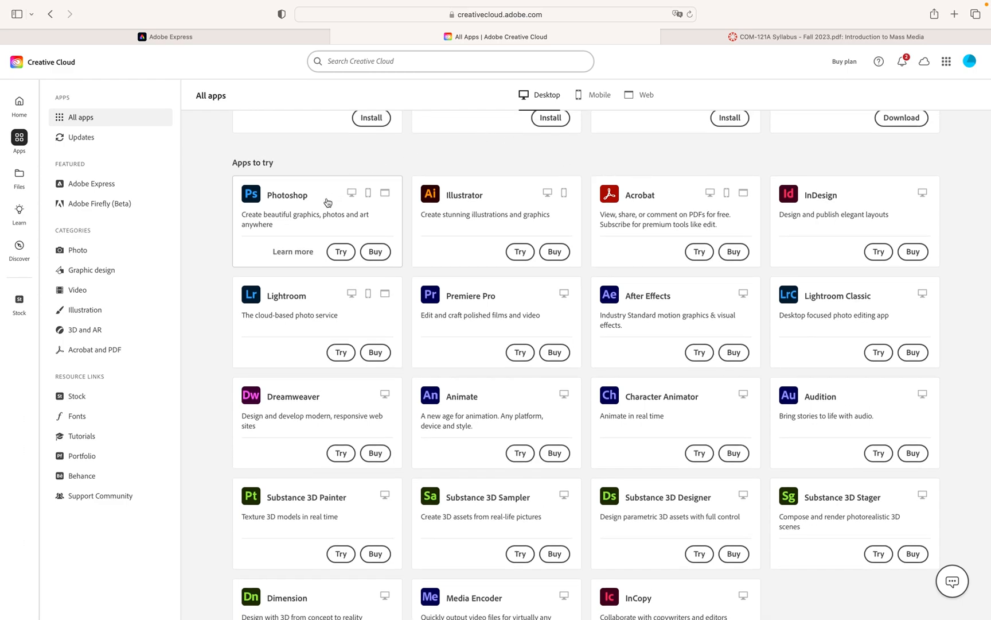
{"action": "mouse_move", "coordinate": [310, 216]}
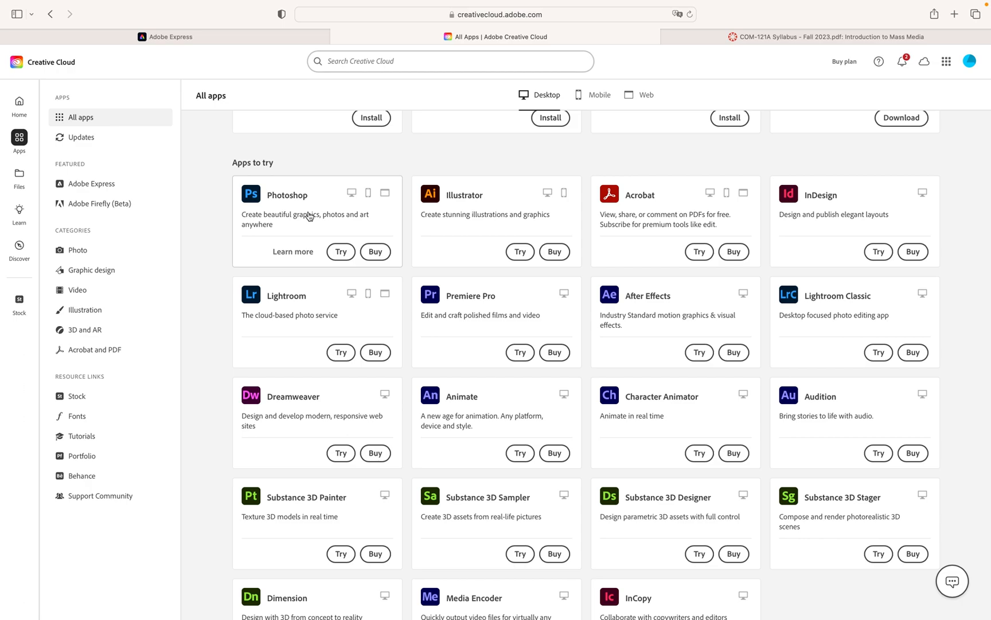
{"action": "mouse_move", "coordinate": [353, 164]}
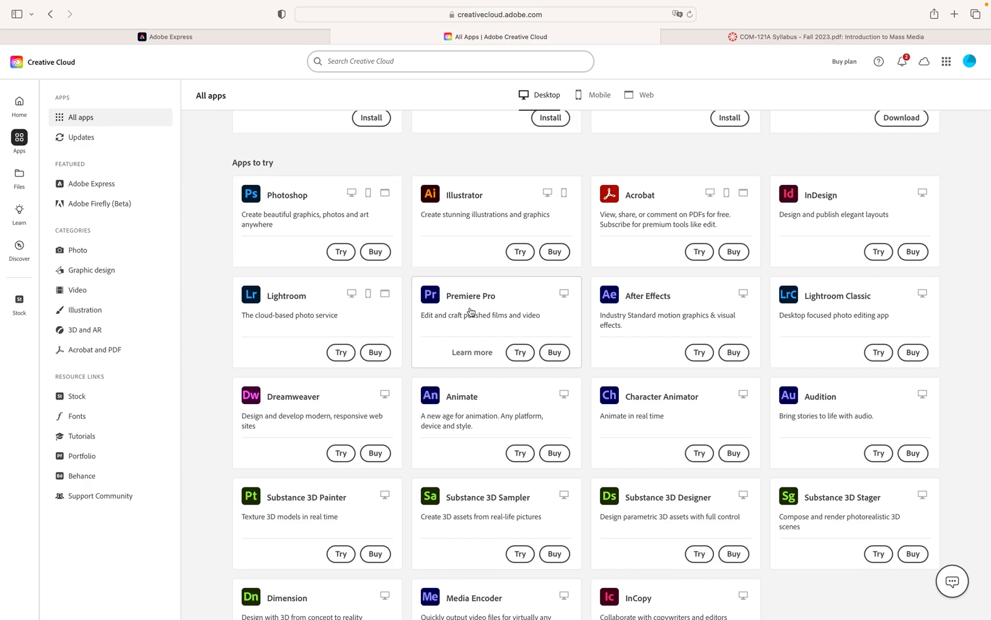
{"action": "scroll", "scroll_direction": "down", "scroll_amount": 3}
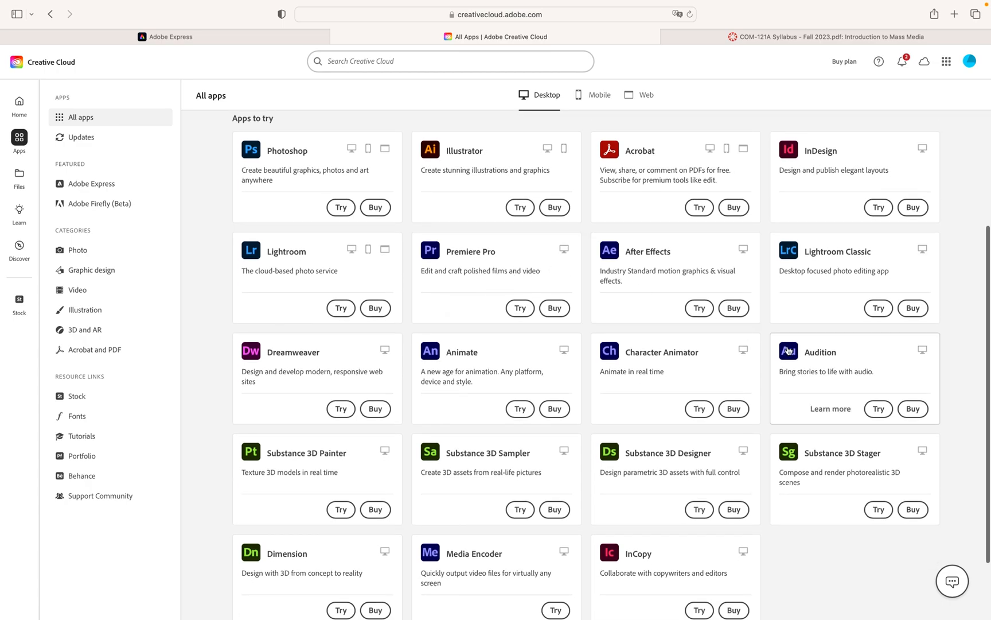
{"action": "scroll", "scroll_direction": "down", "scroll_amount": 3}
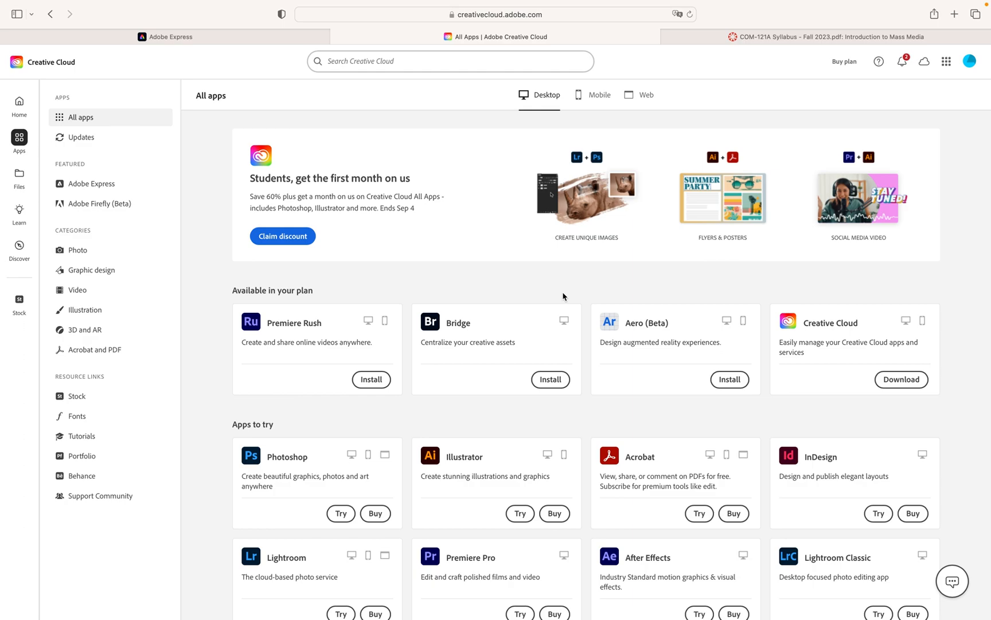
{"action": "mouse_move", "coordinate": [519, 289]}
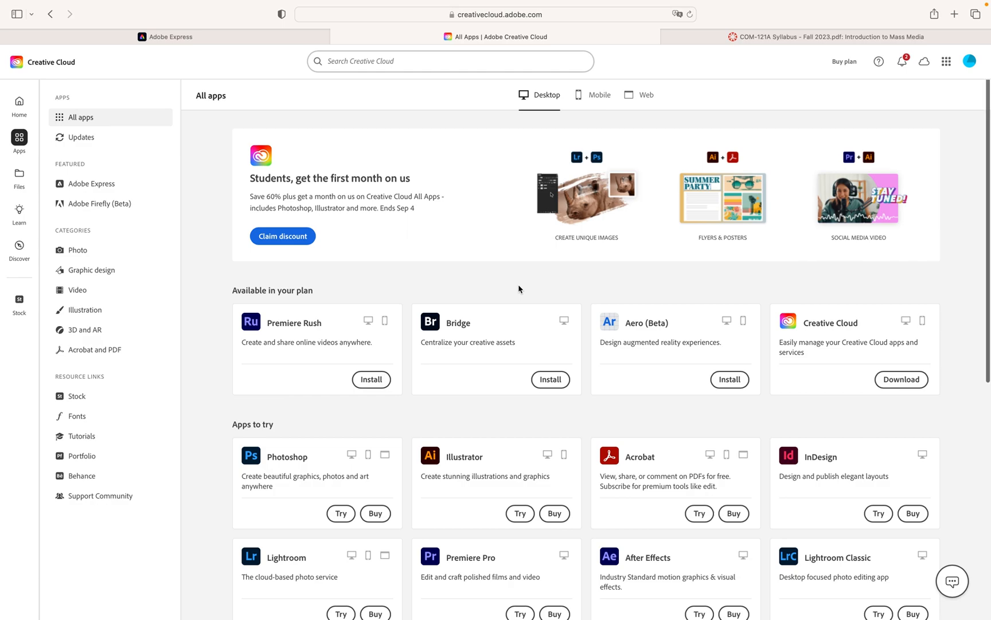
{"action": "mouse_move", "coordinate": [570, 285]}
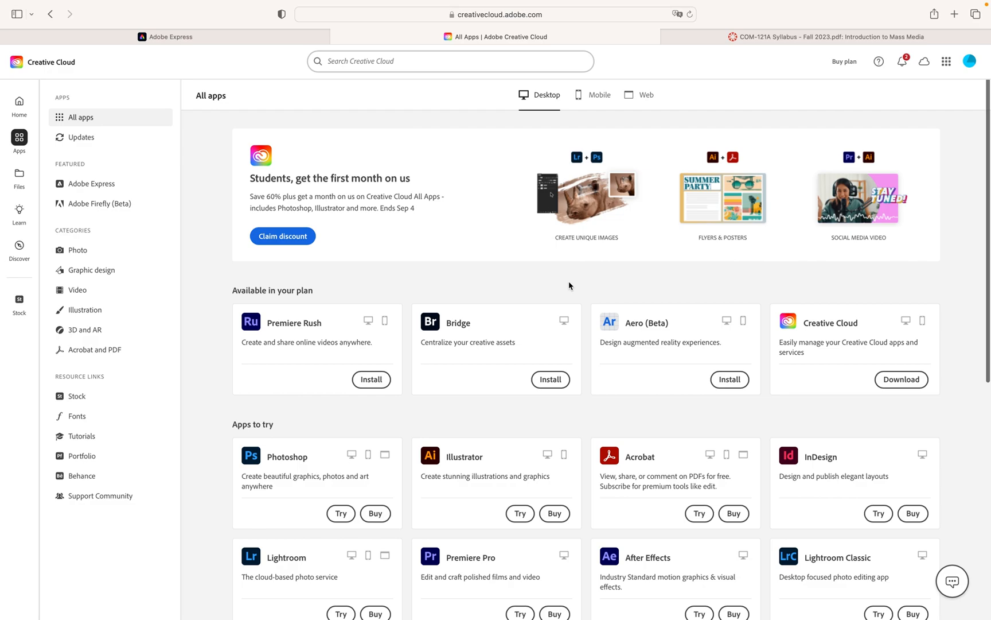
Switch to the Adobe Express tab showing the welcome greeting.
{"action": "left_click", "coordinate": [169, 36]}
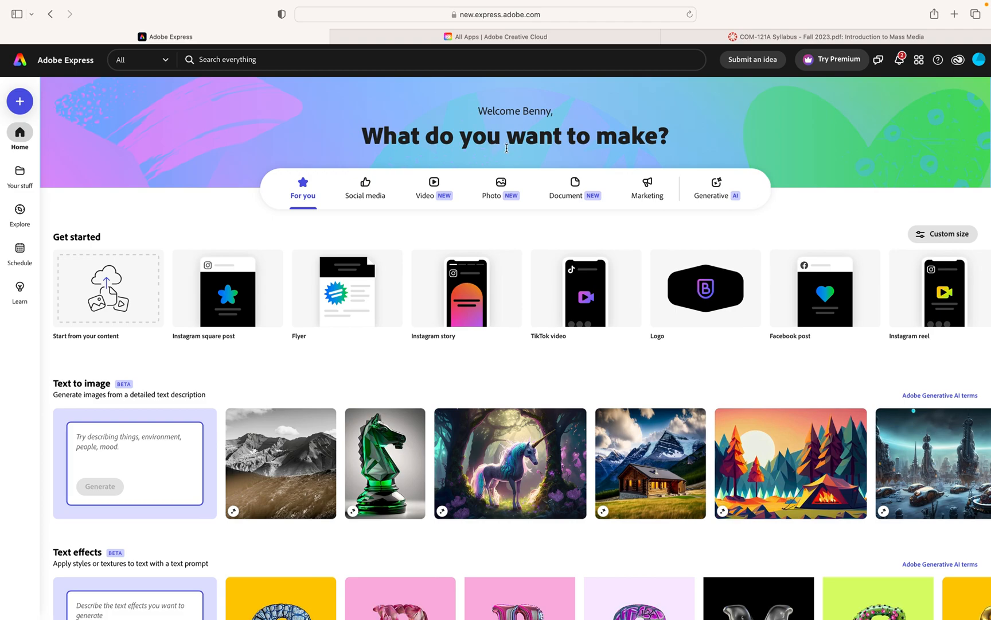
{"action": "mouse_move", "coordinate": [506, 144]}
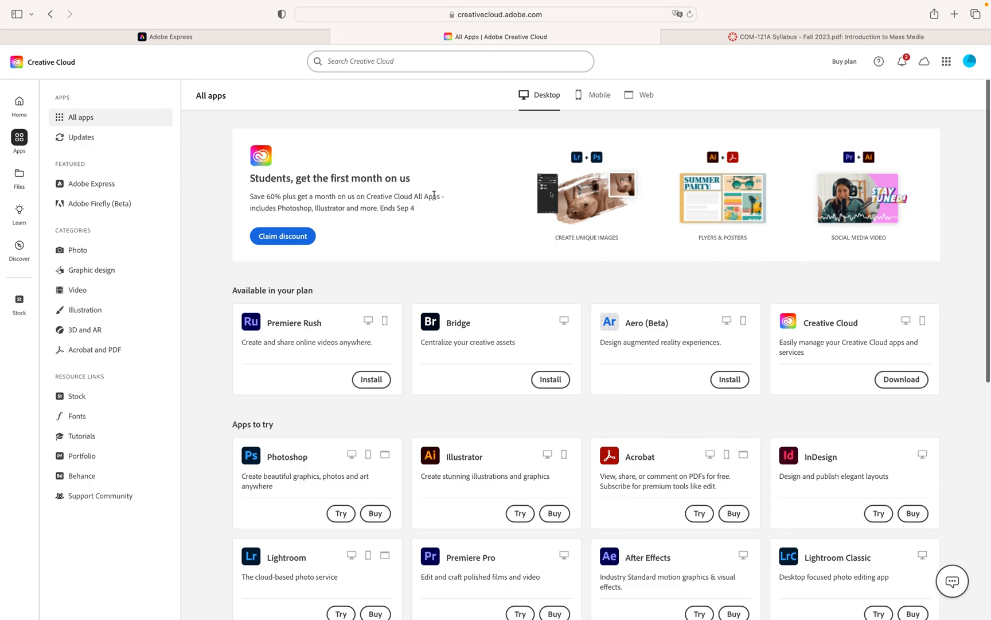
{"action": "mouse_move", "coordinate": [455, 292]}
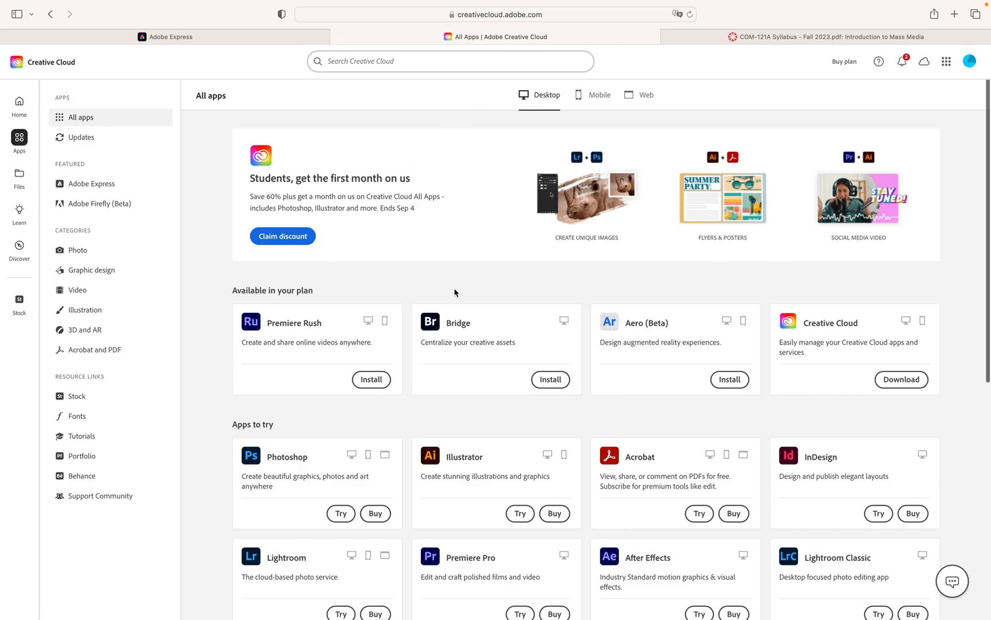
Scroll down the Creative Cloud All apps catalogue of plan apps and apps to try.
{"action": "scroll", "scroll_direction": "down", "scroll_amount": 3}
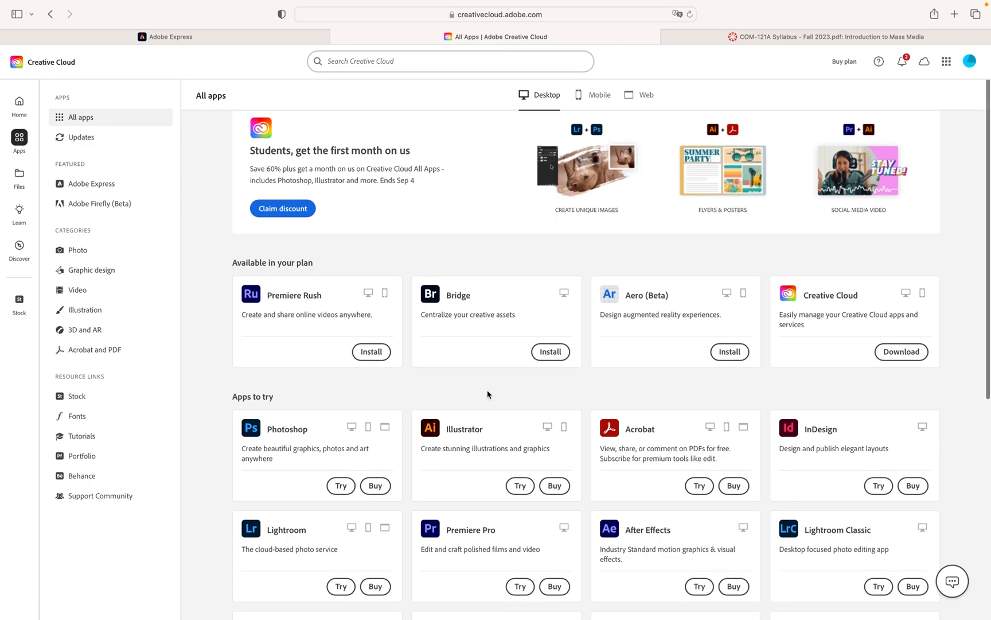